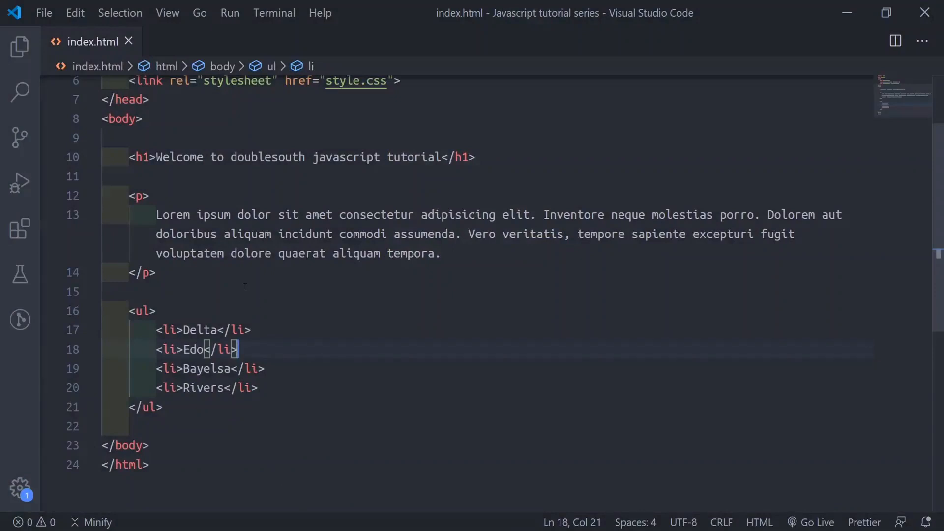
mouse_move(891, 113)
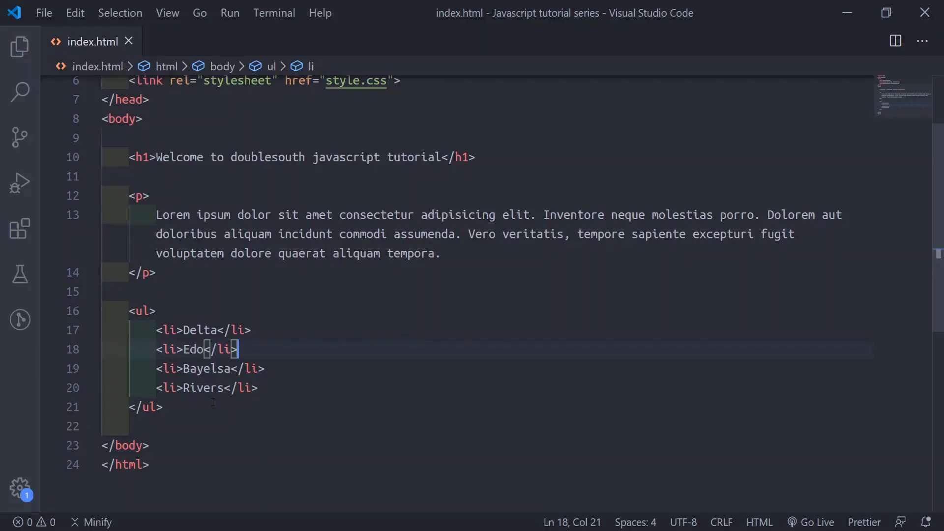
mouse_move(97, 58)
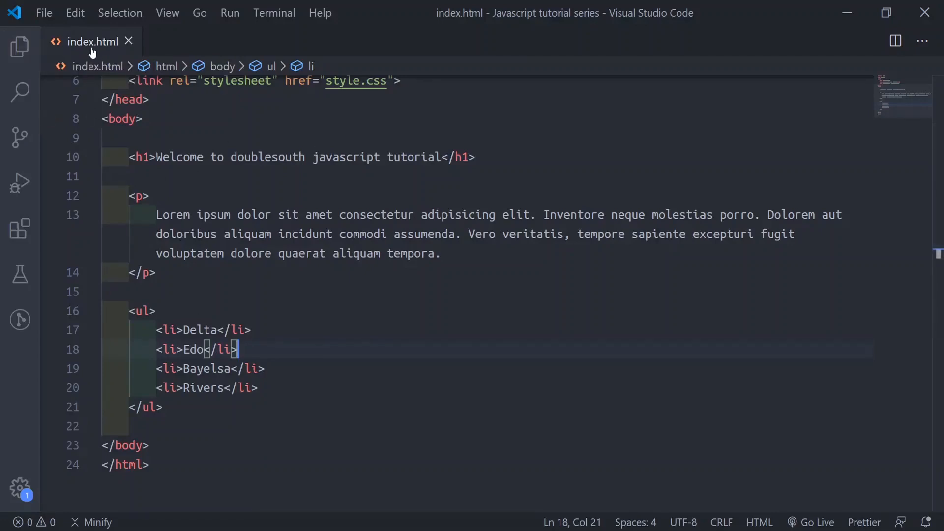
mouse_move(241, 190)
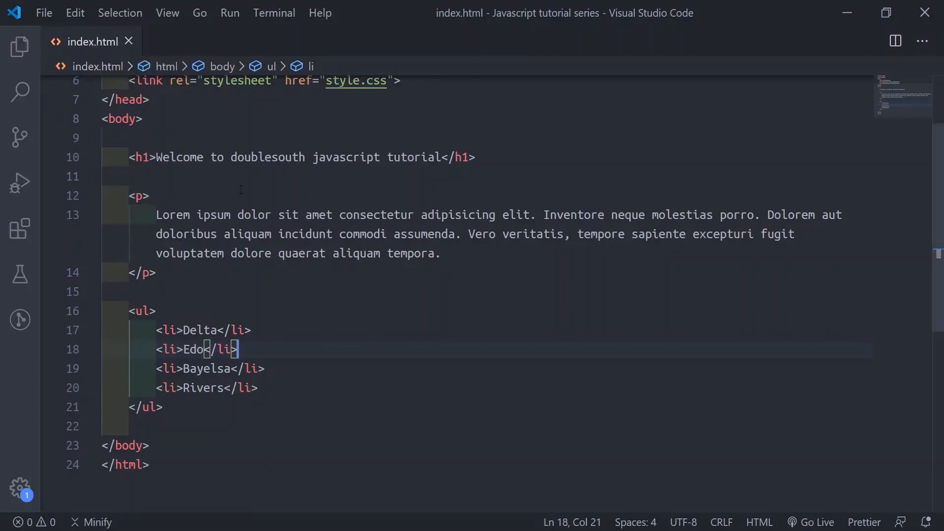
Step: Inspect the paragraph and list tags near the end of index.html's body
click(140, 195)
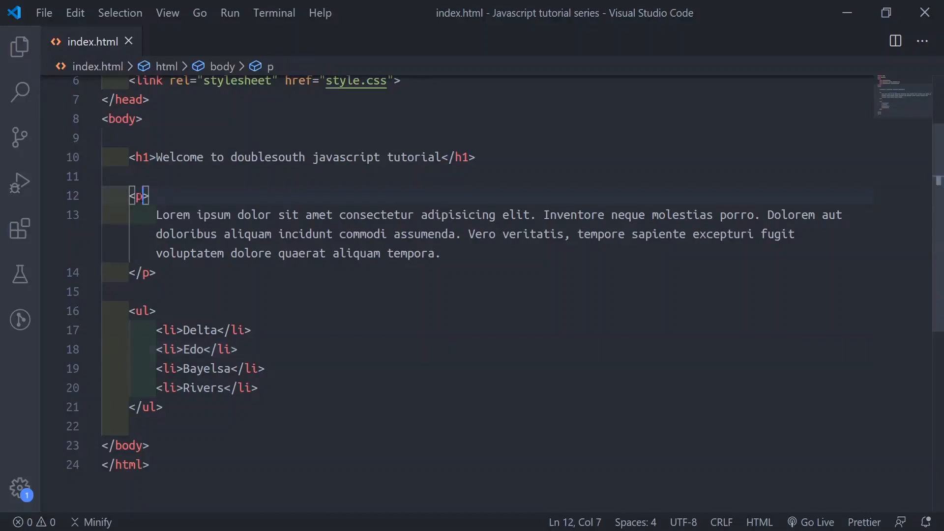
click(144, 272)
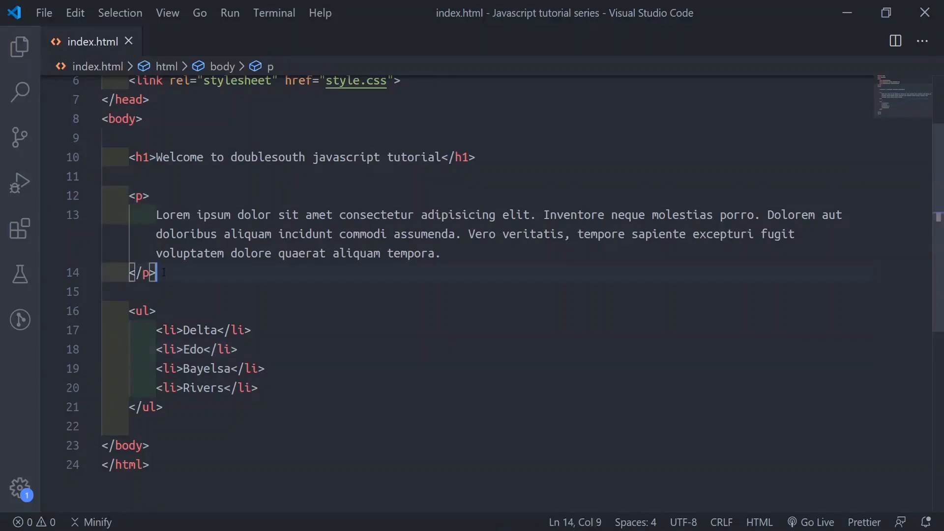
click(442, 253)
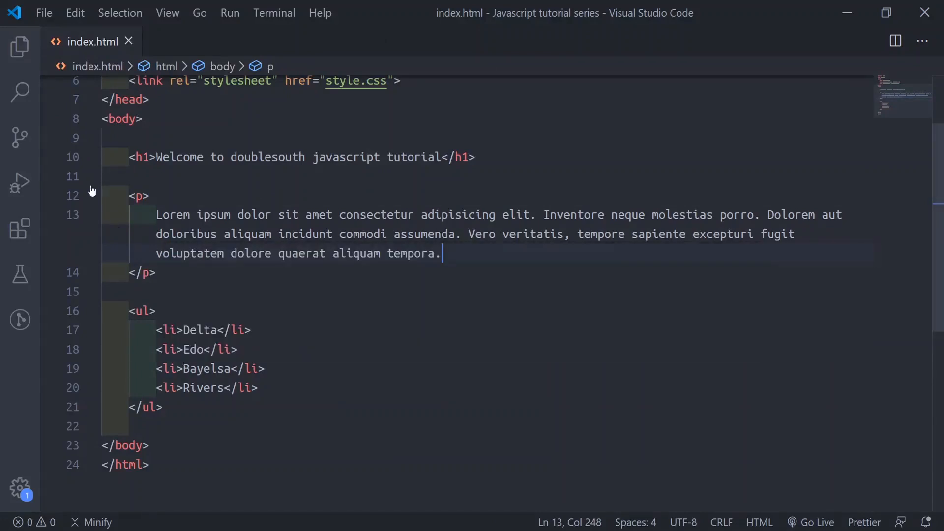
mouse_move(344, 284)
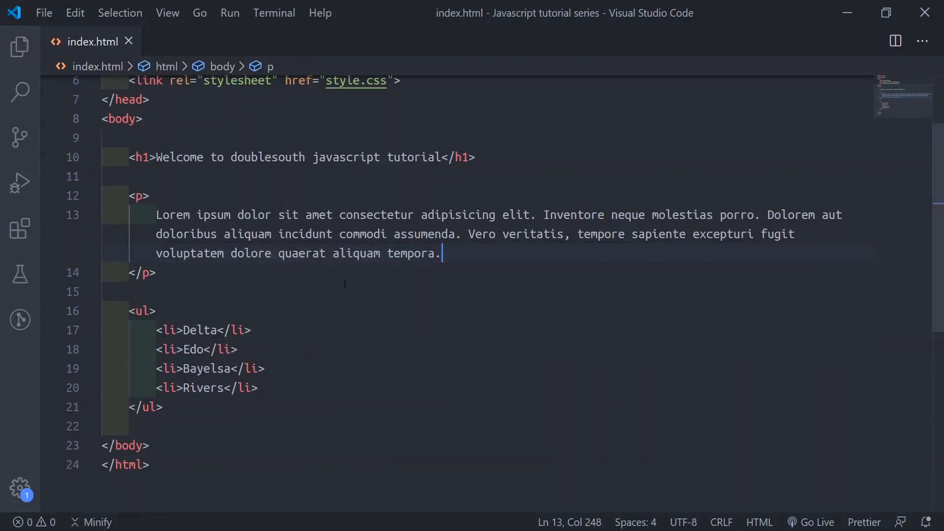
click(150, 407)
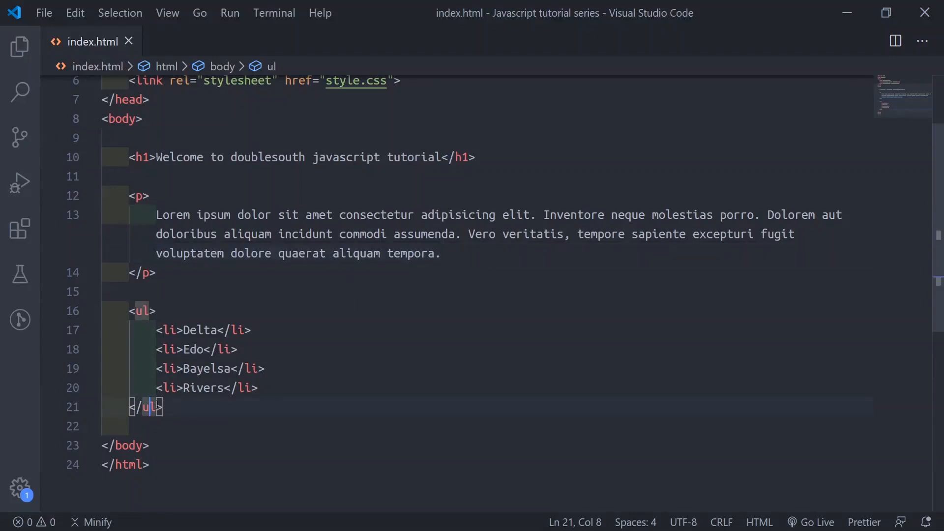
scroll(down, 3)
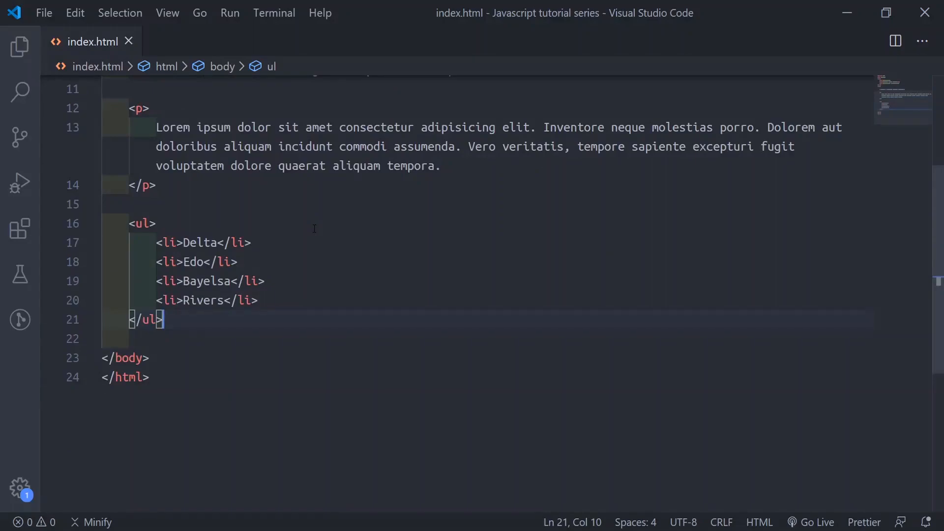
scroll(up, 3)
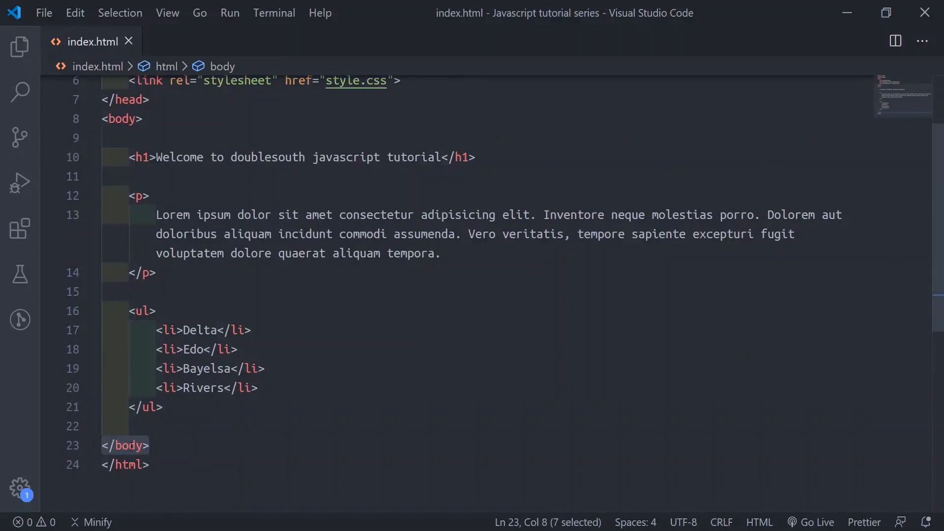
scroll(down, 3)
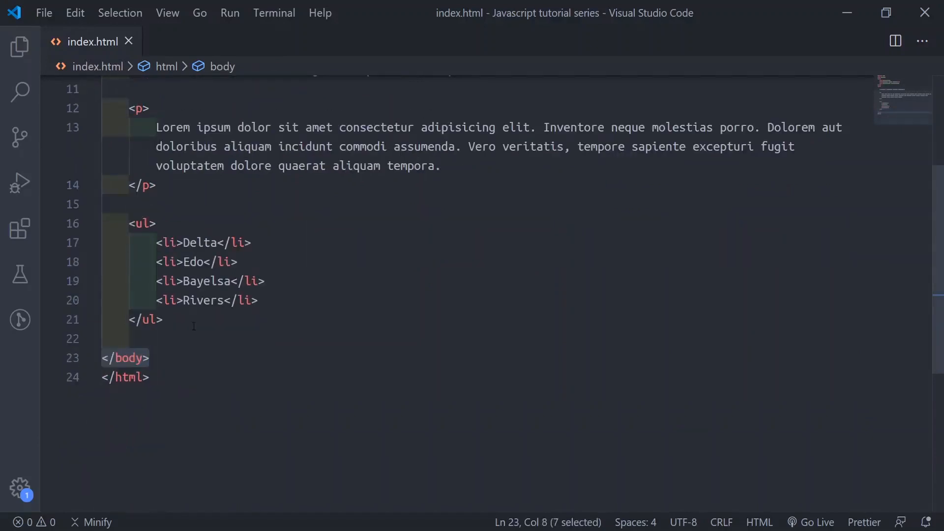
Step: Insert an empty <script></script> element above </body>, split onto separate lines
key(Enter)
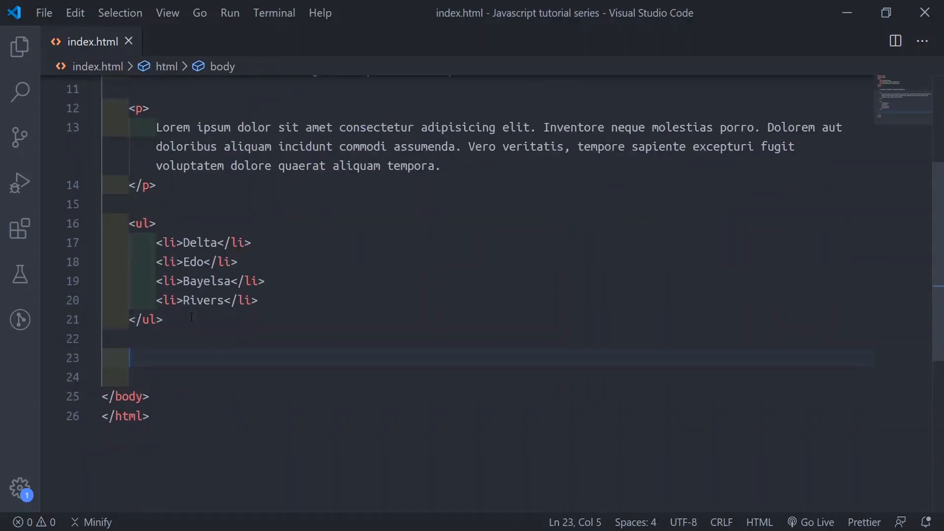
text(<)
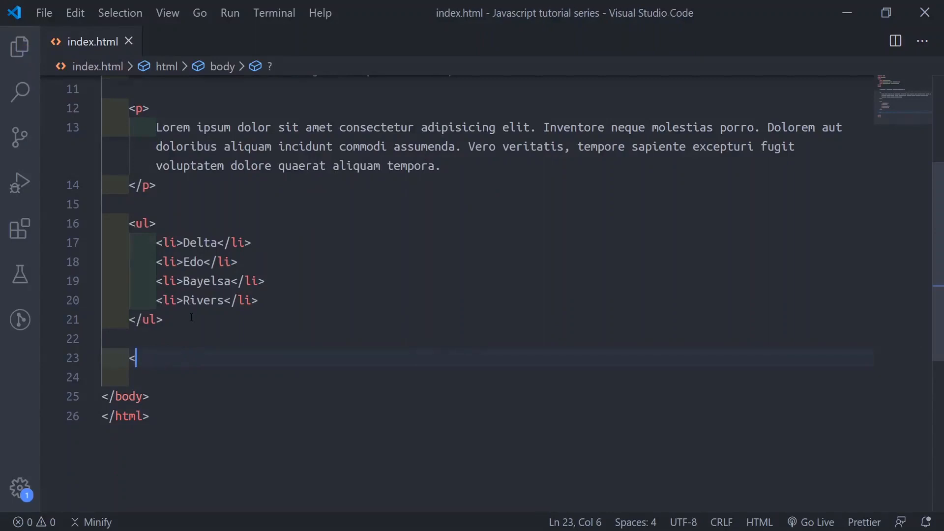
text(/body>)
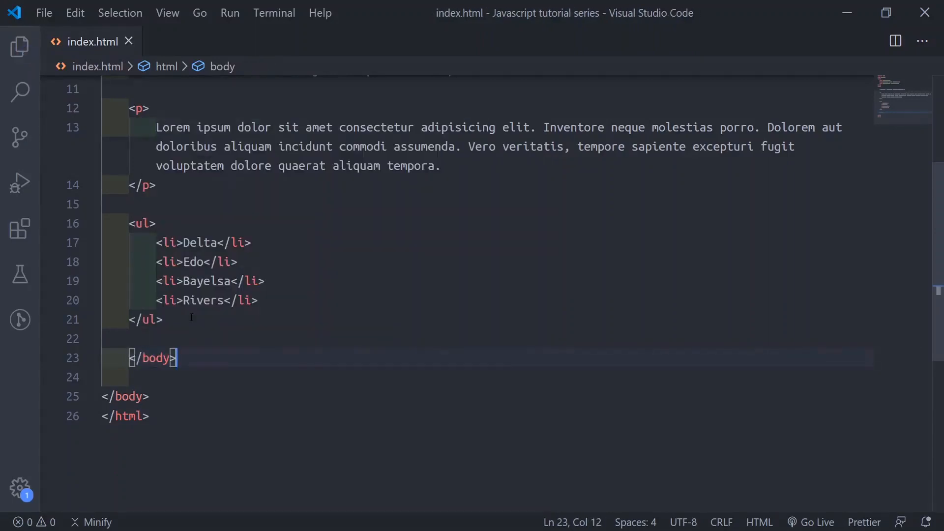
key(Backspace)
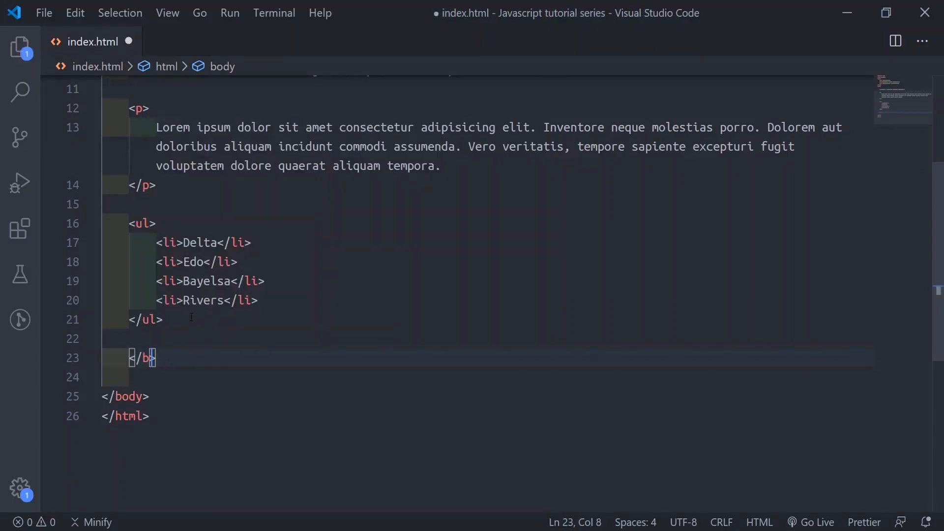
text(scr)
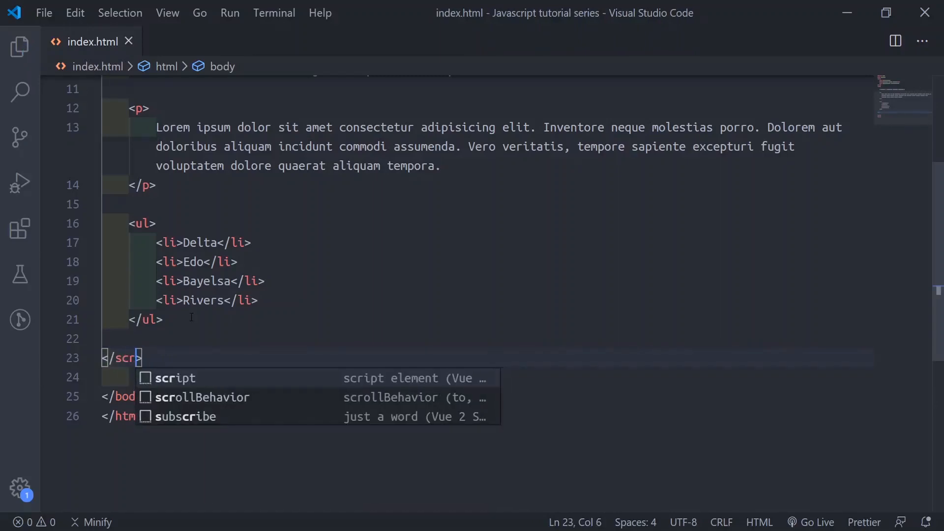
key(Backspace)
text(ipt)
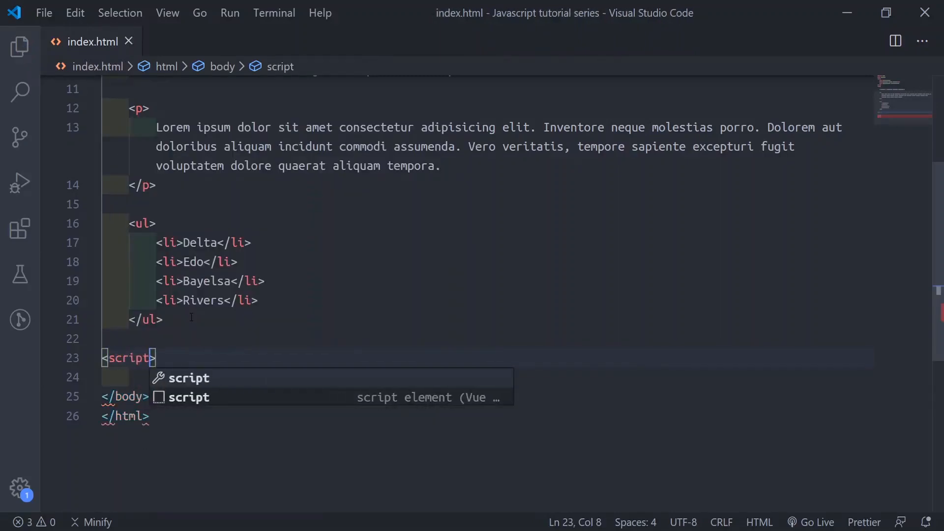
key(Escape)
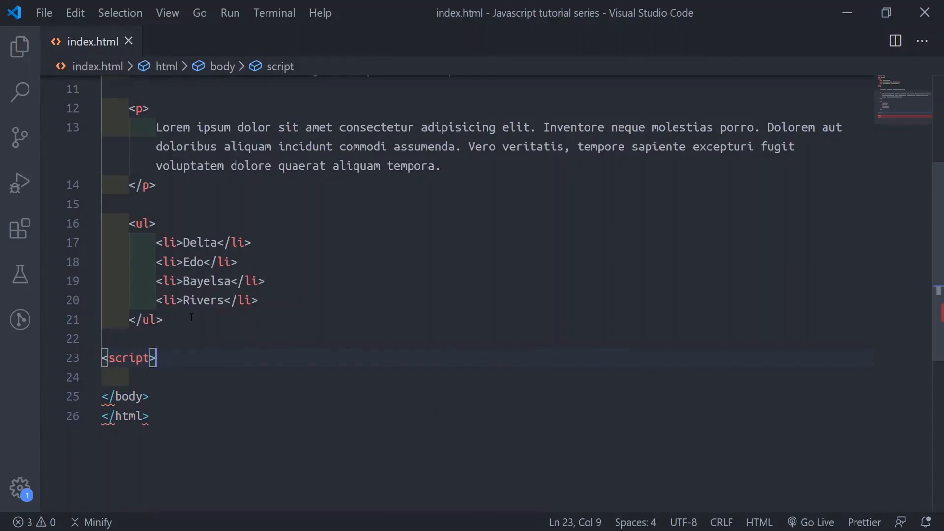
text(</s)
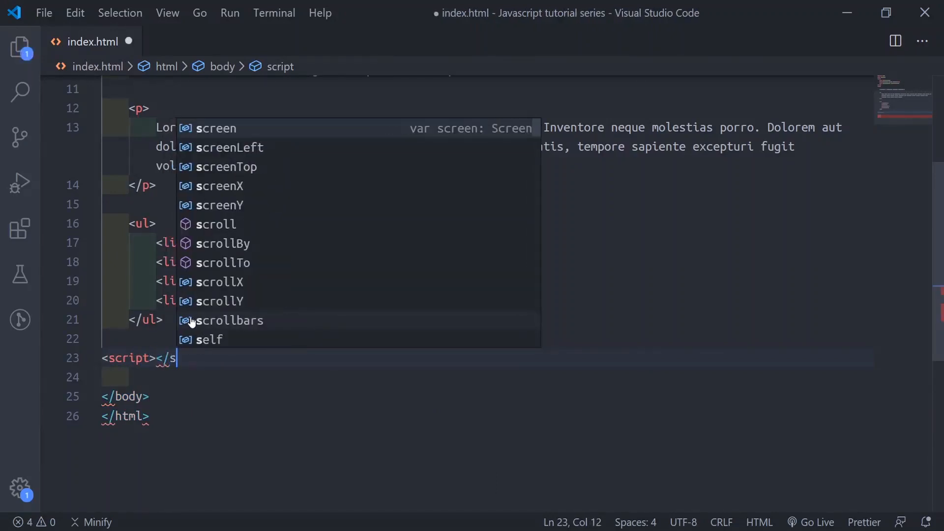
text(cr)
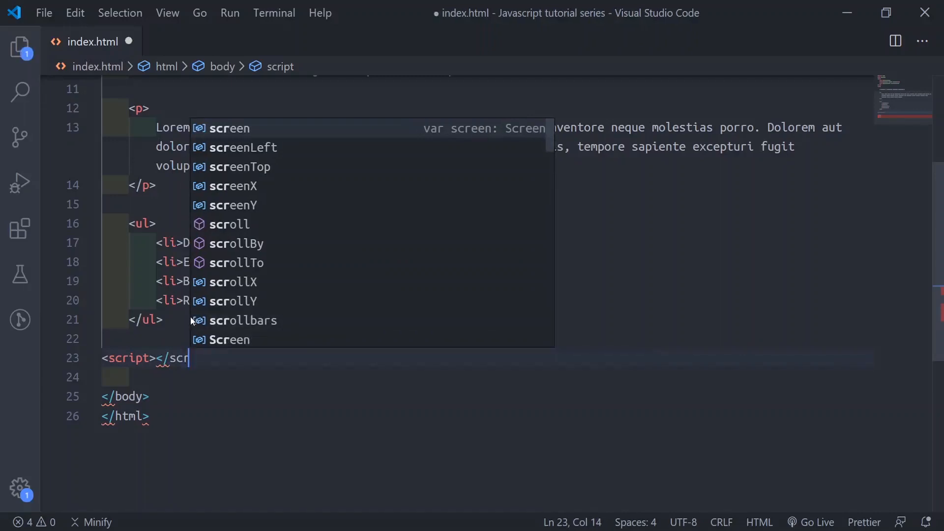
text(ipt>)
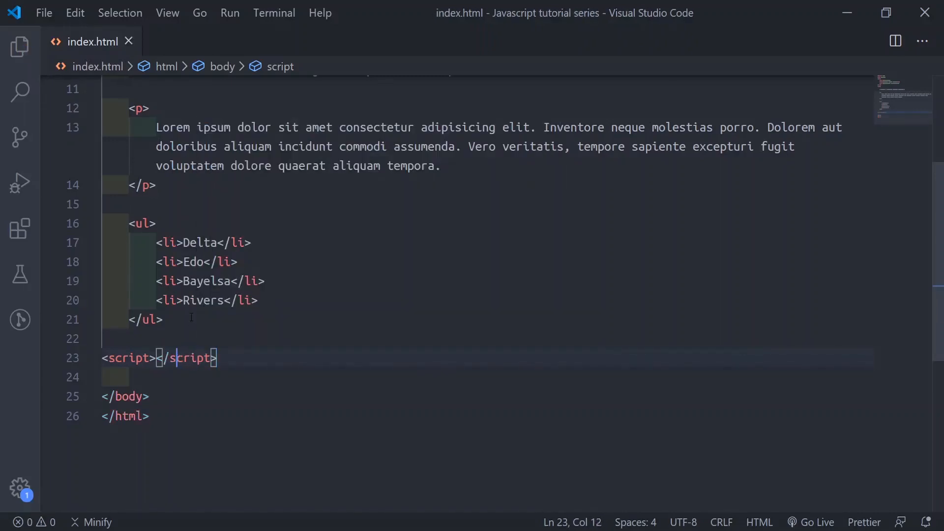
key(Enter)
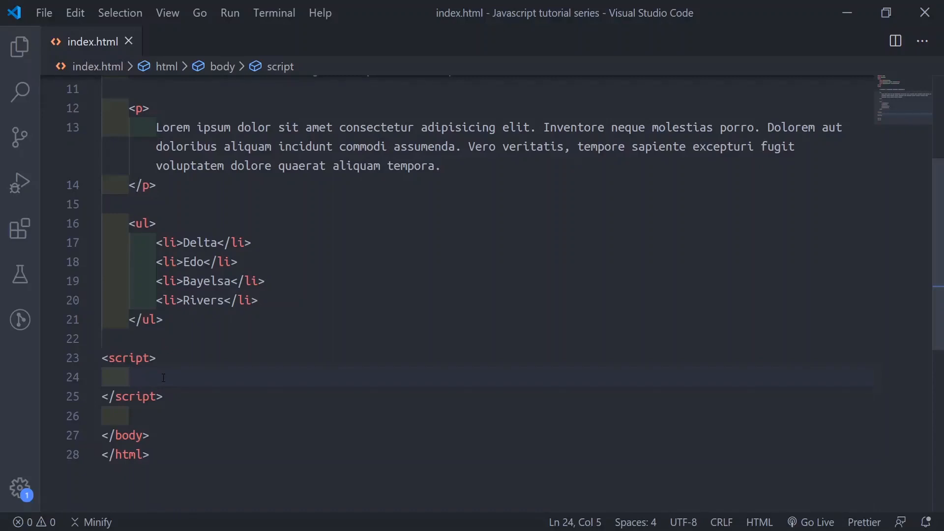
Step: Write alert("Hello my people!!!"); inside the script block
text(alert();)
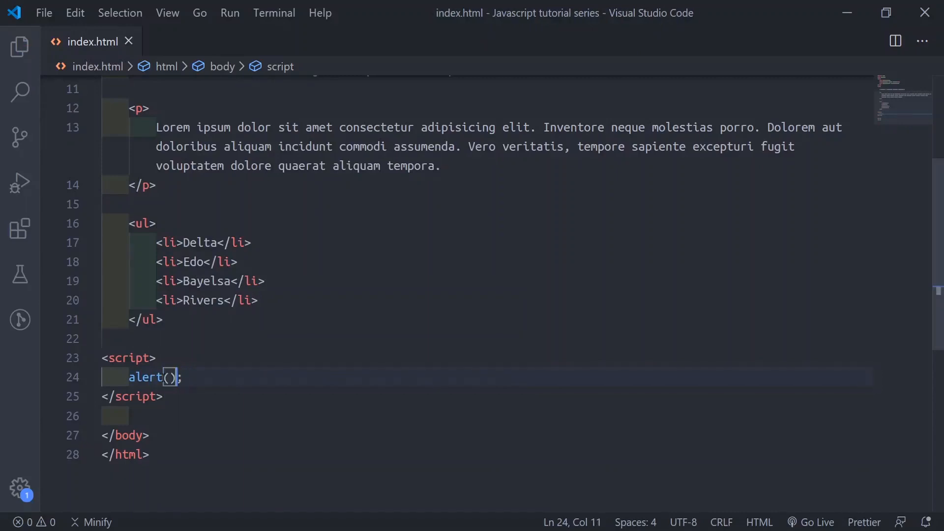
text("H")
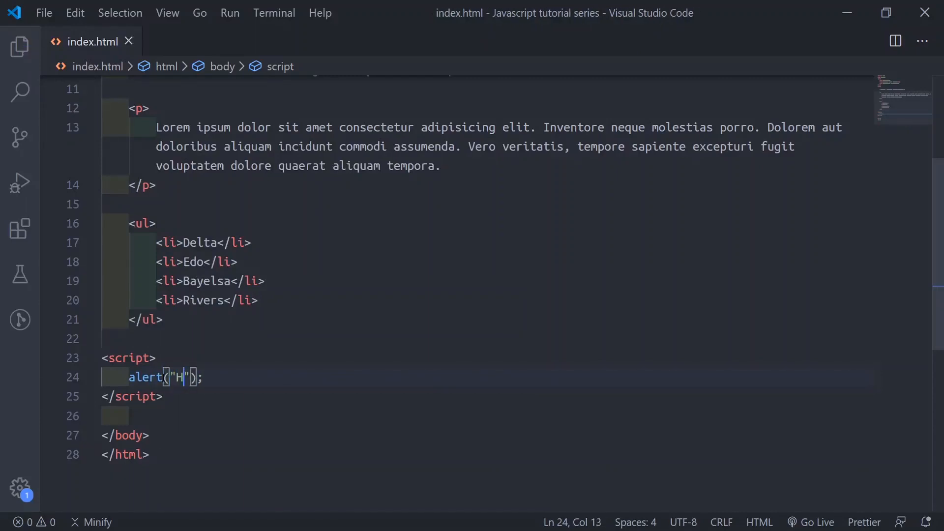
text(ello, W)
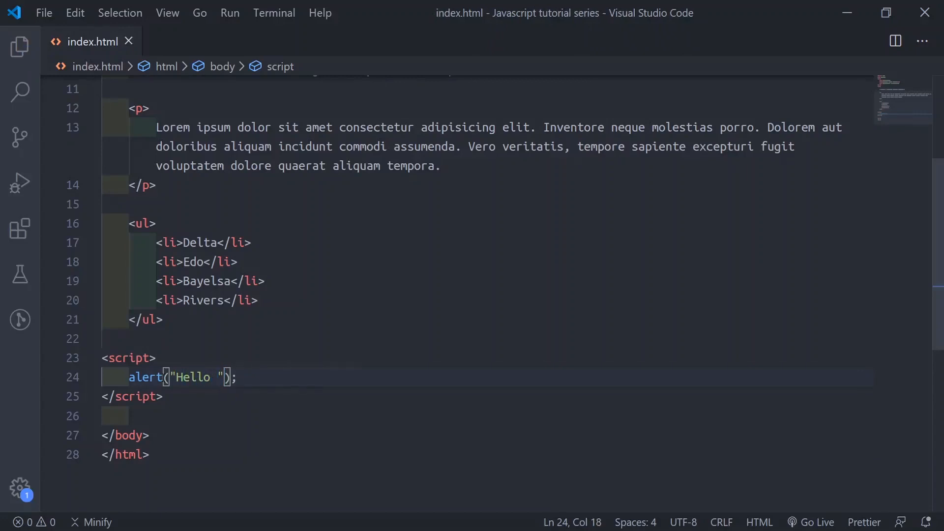
text(my people)
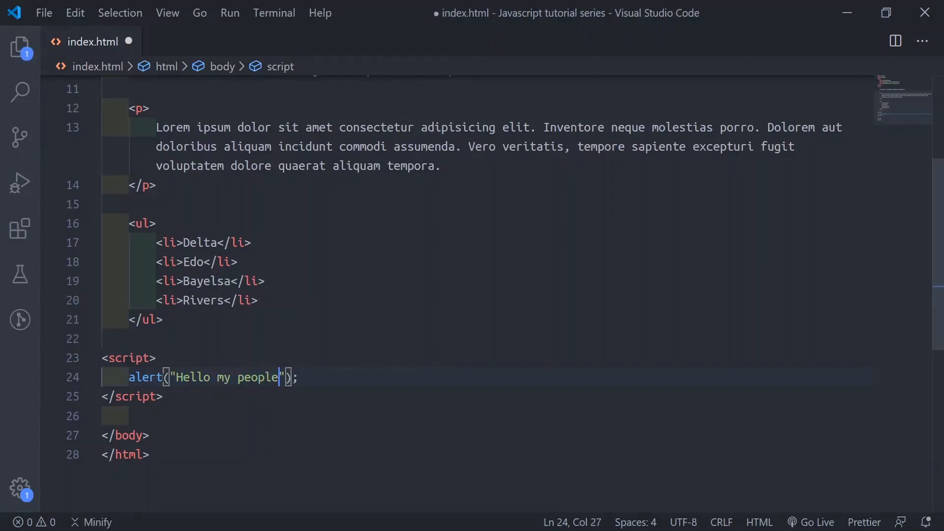
text(!!!)
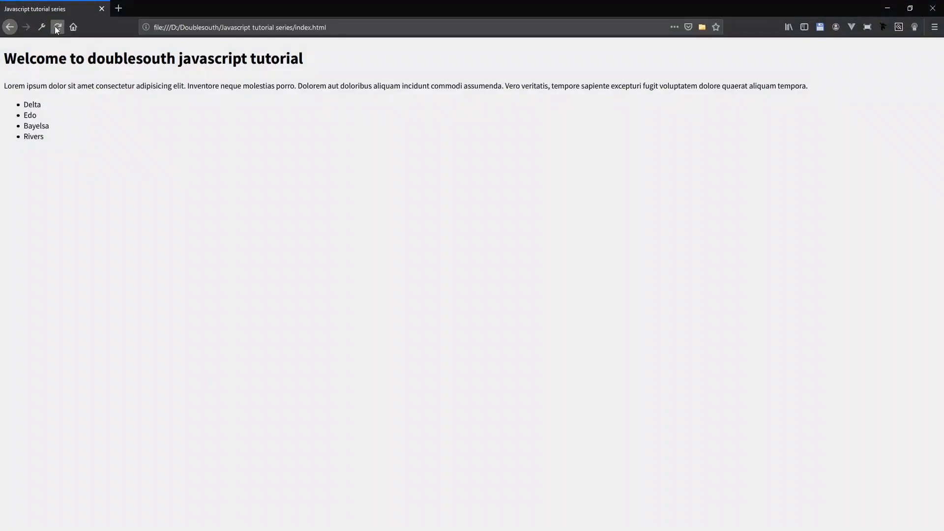
Step: Reload the page twice in Firefox, dismissing the 'Hello my people!!!' alert each time
click(56, 27)
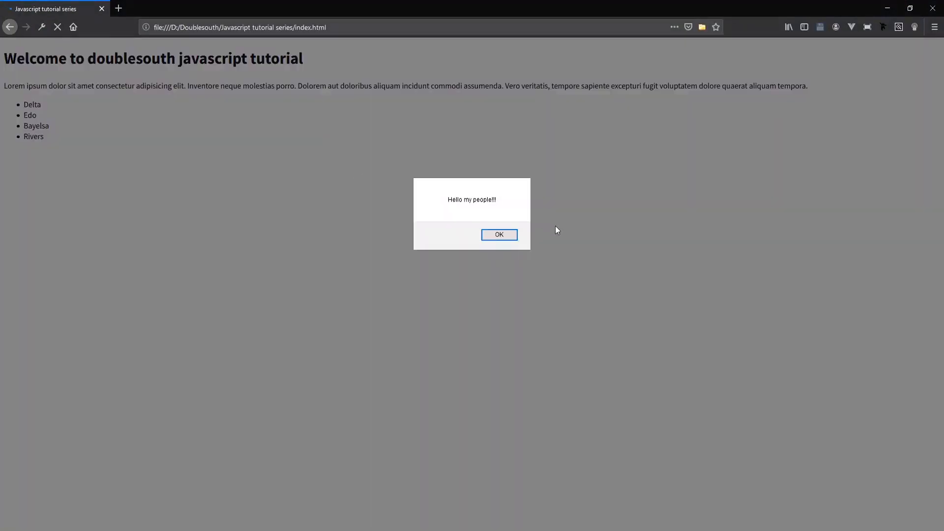
click(498, 234)
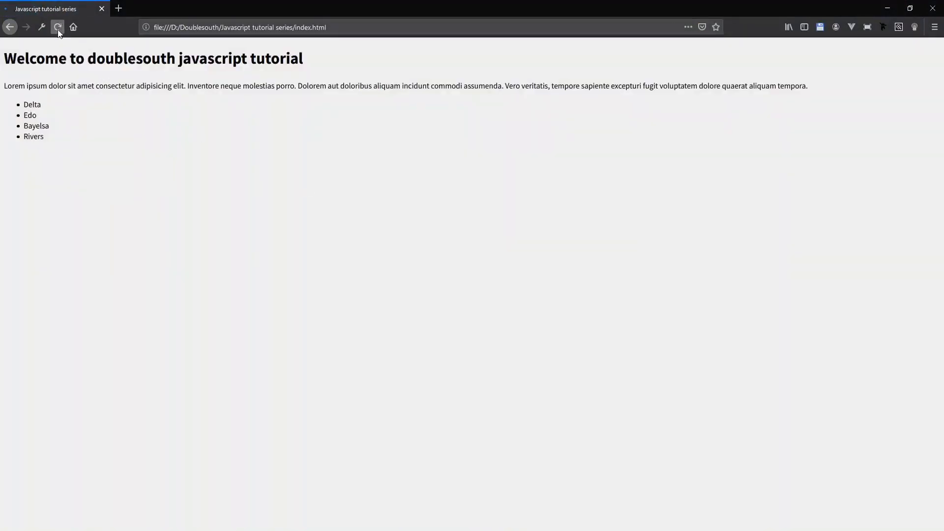
click(58, 27)
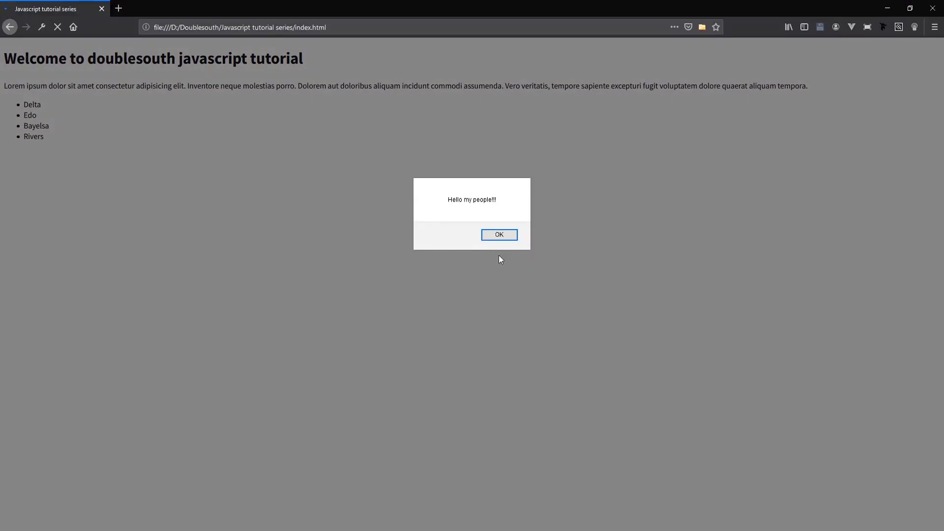
mouse_move(442, 201)
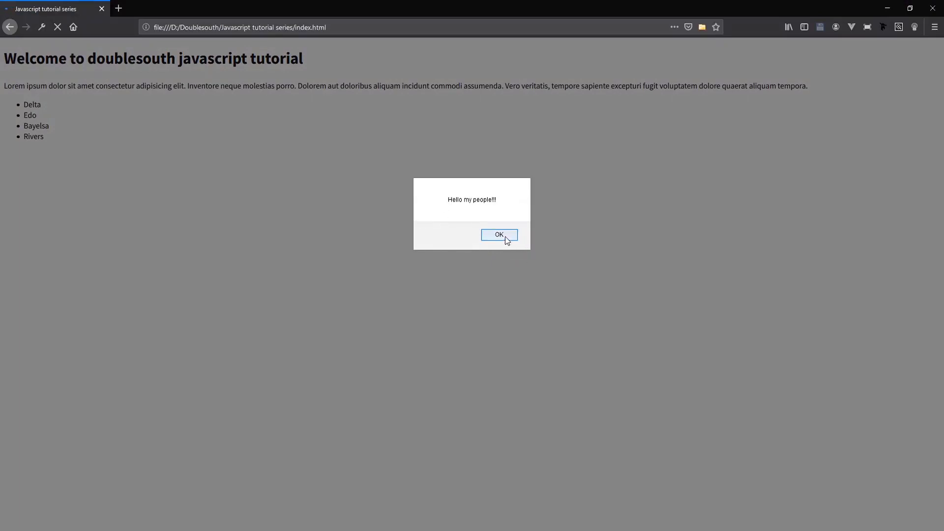
click(498, 234)
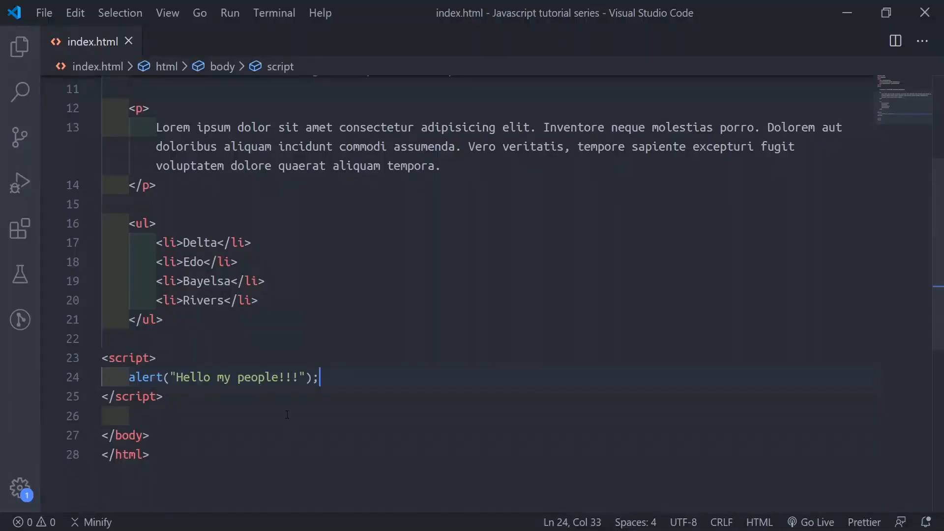
double_click(126, 358)
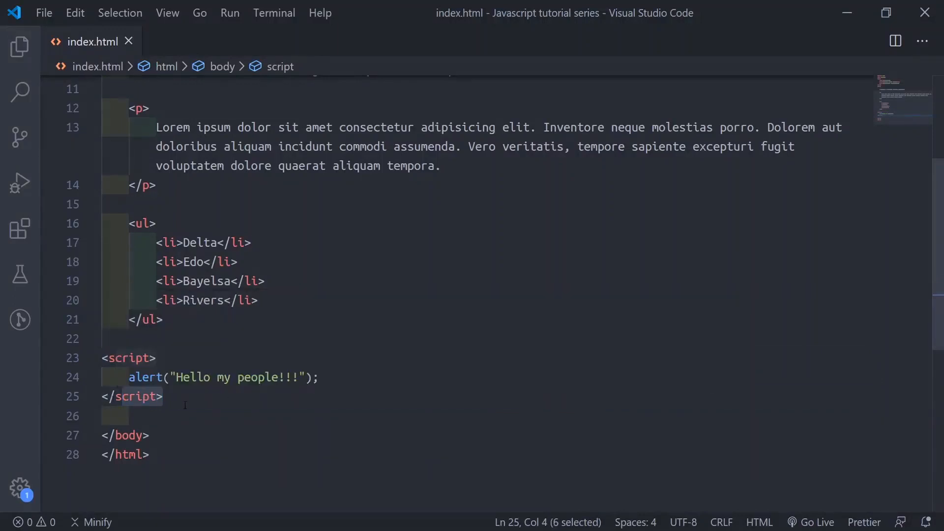
click(163, 397)
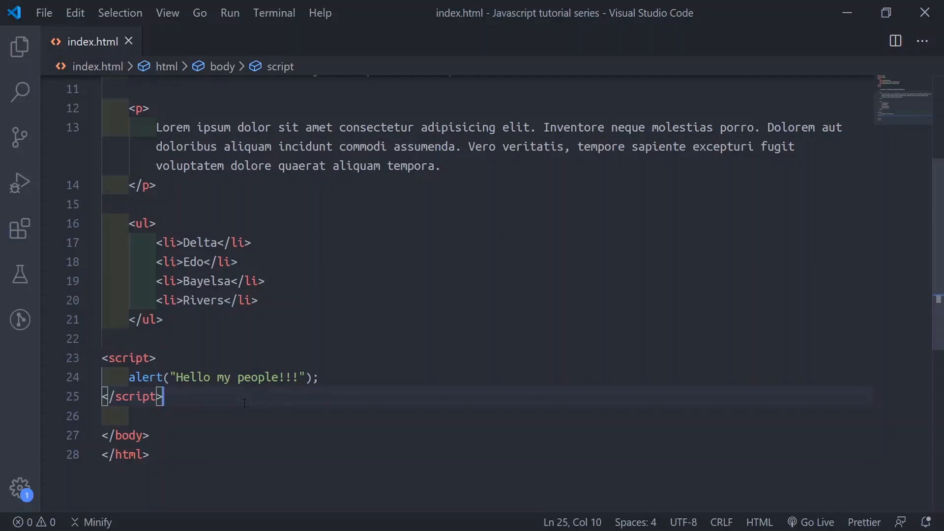
Step: Add blank lines in the head directly below the stylesheet link
scroll(up, 3)
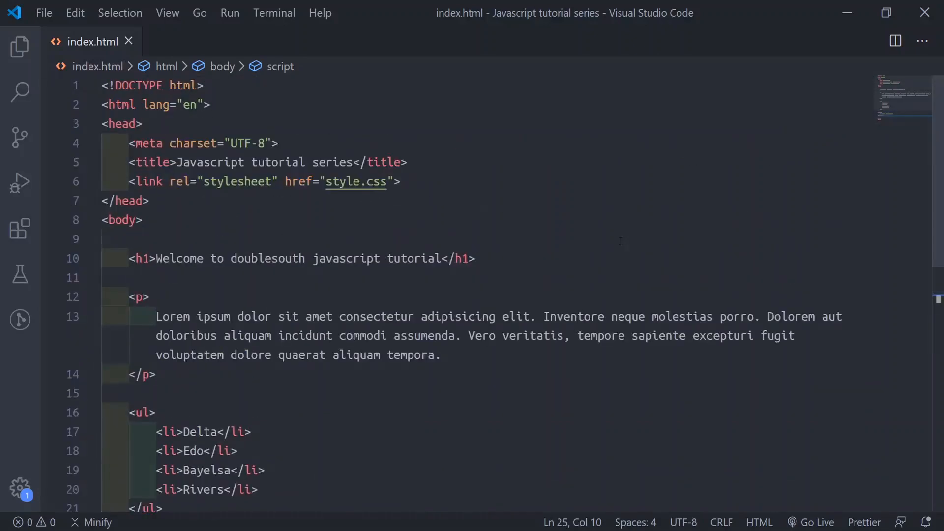
click(400, 182)
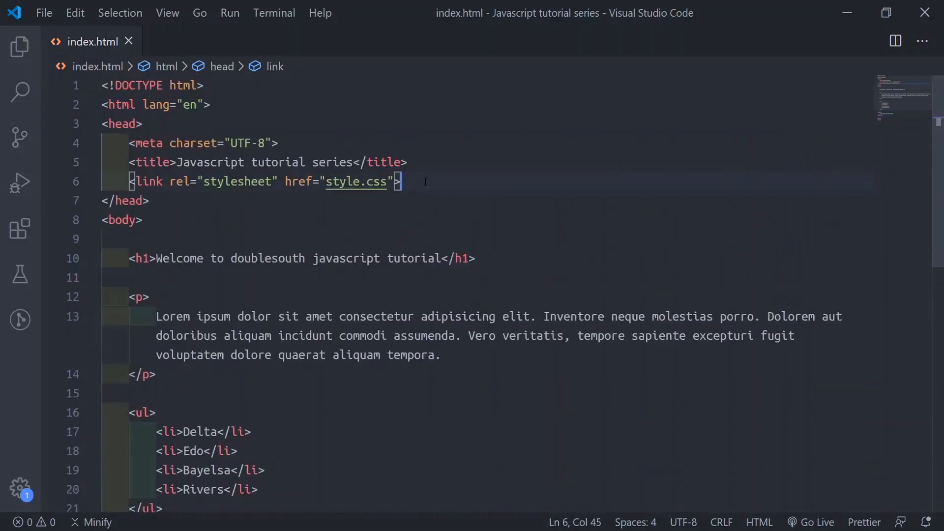
key(Enter)
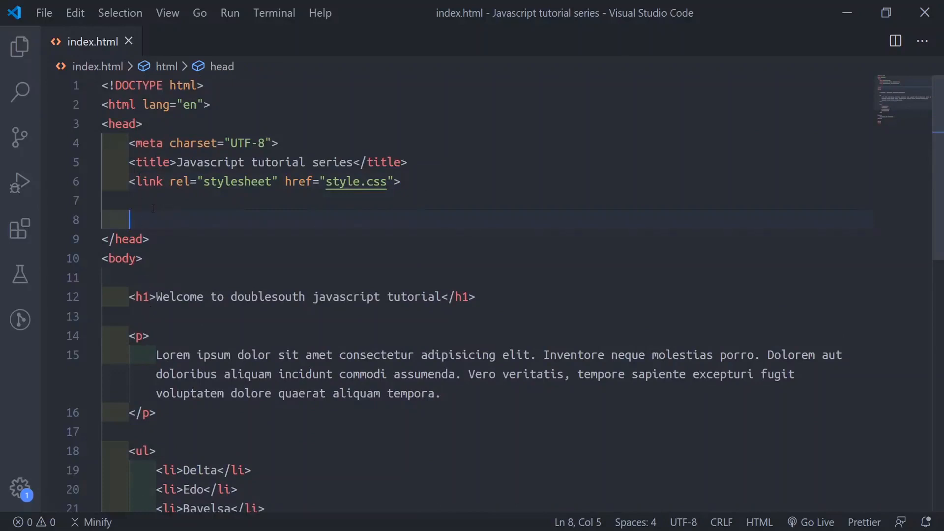
mouse_move(169, 234)
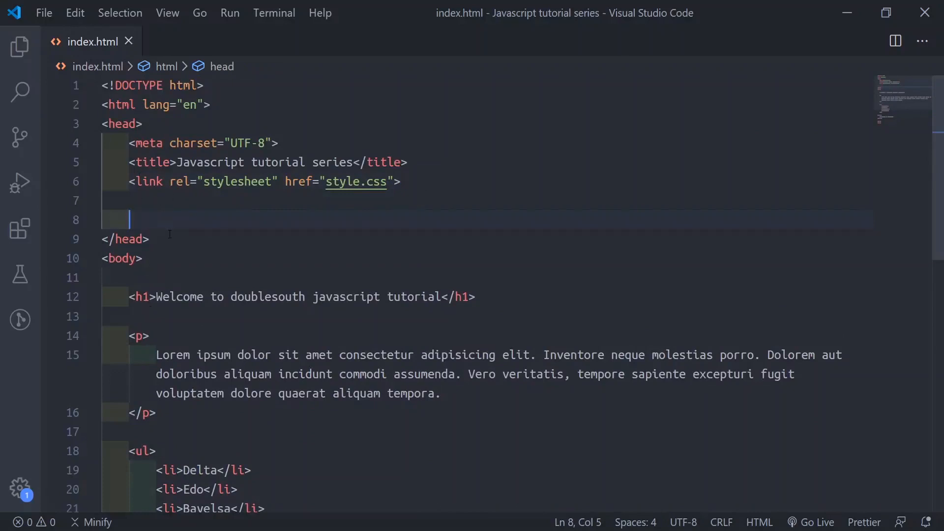
mouse_move(171, 239)
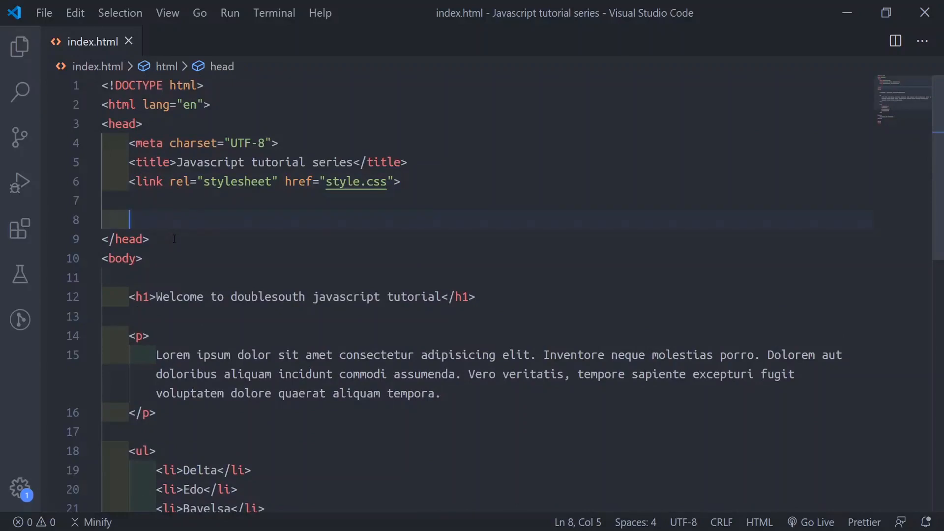
scroll(down, 3)
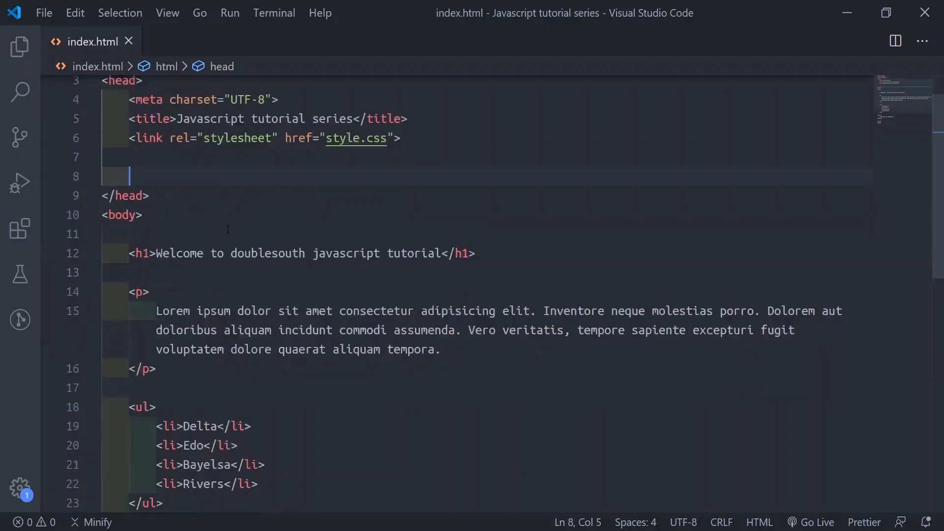
scroll(down, 3)
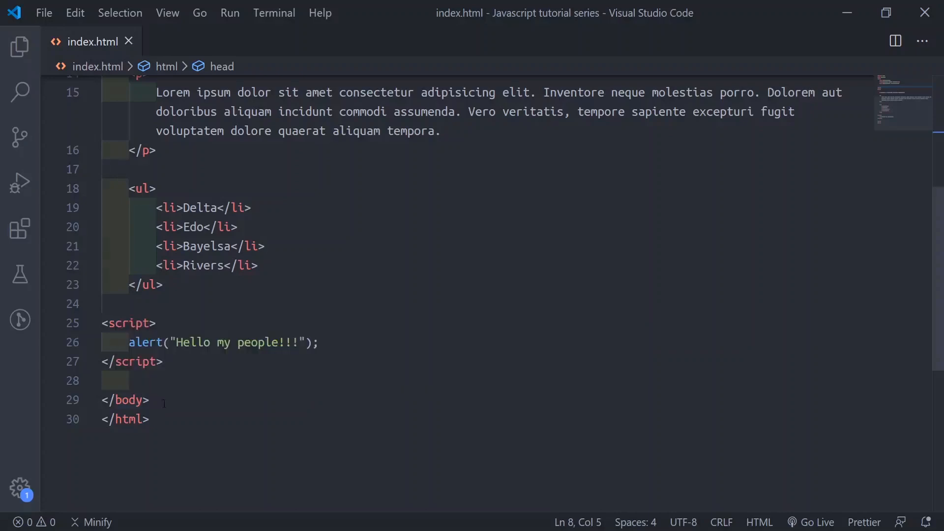
mouse_move(185, 392)
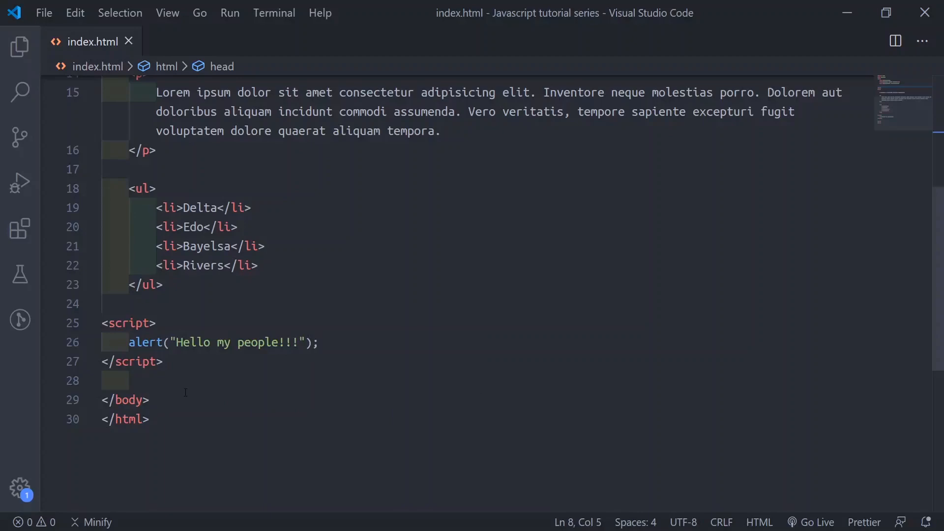
scroll(up, 3)
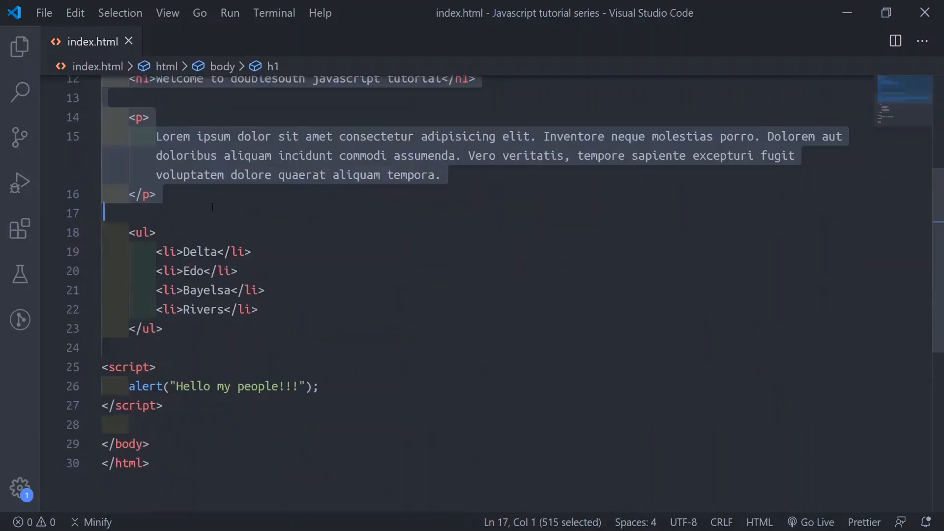
Step: Indent the alert script block one level to align with the list and paragraph
click(201, 431)
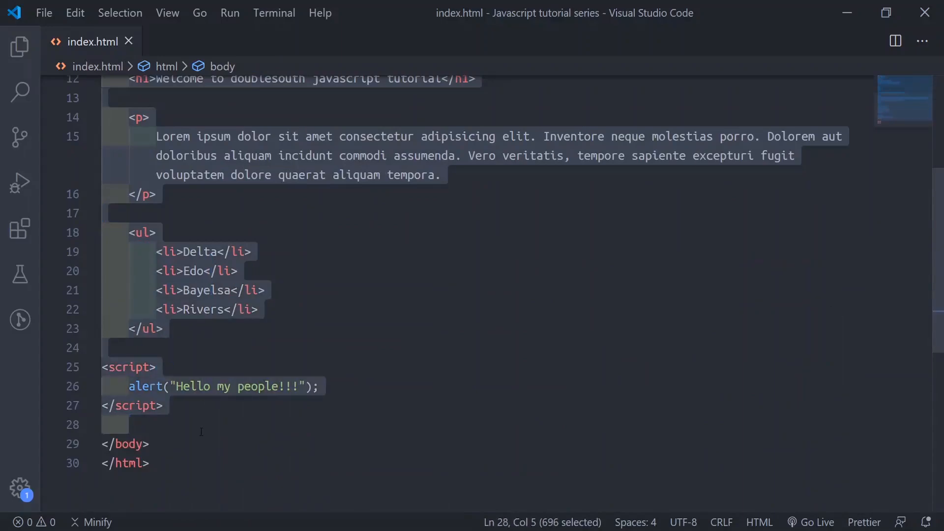
scroll(up, 3)
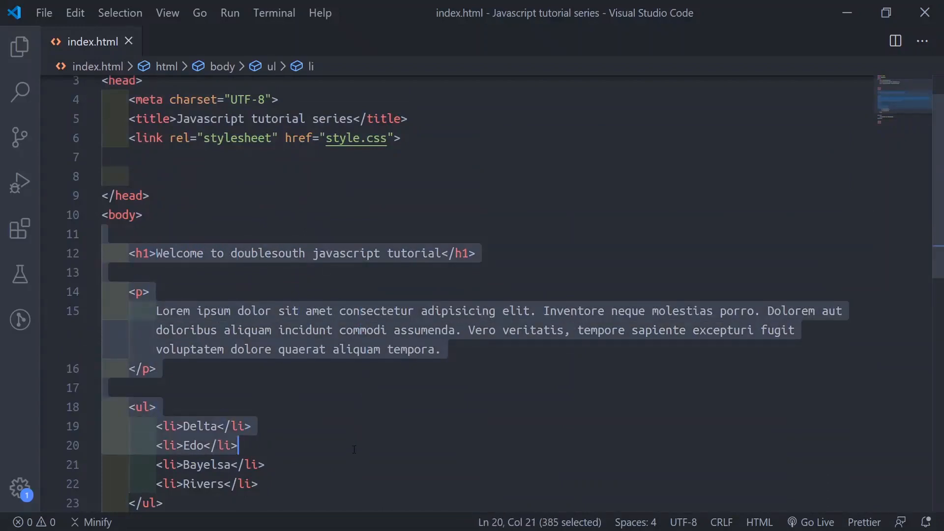
scroll(down, 3)
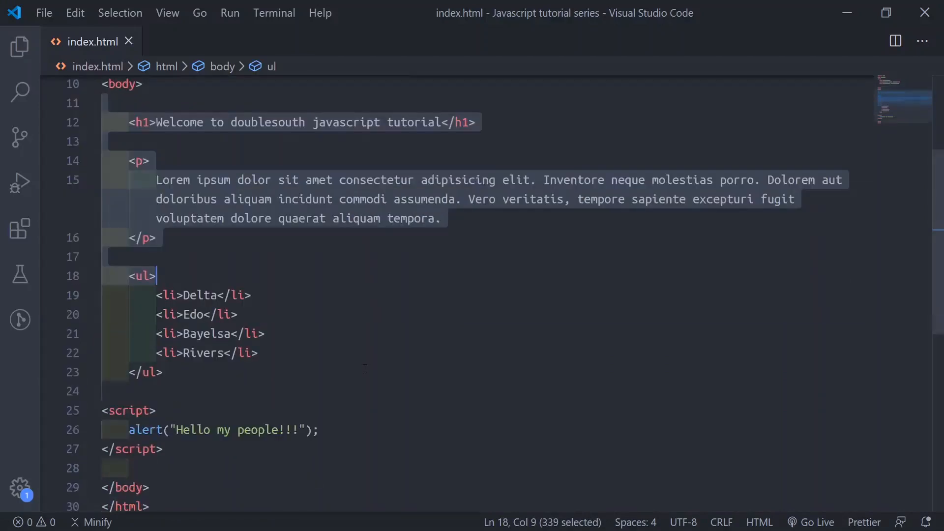
scroll(down, 3)
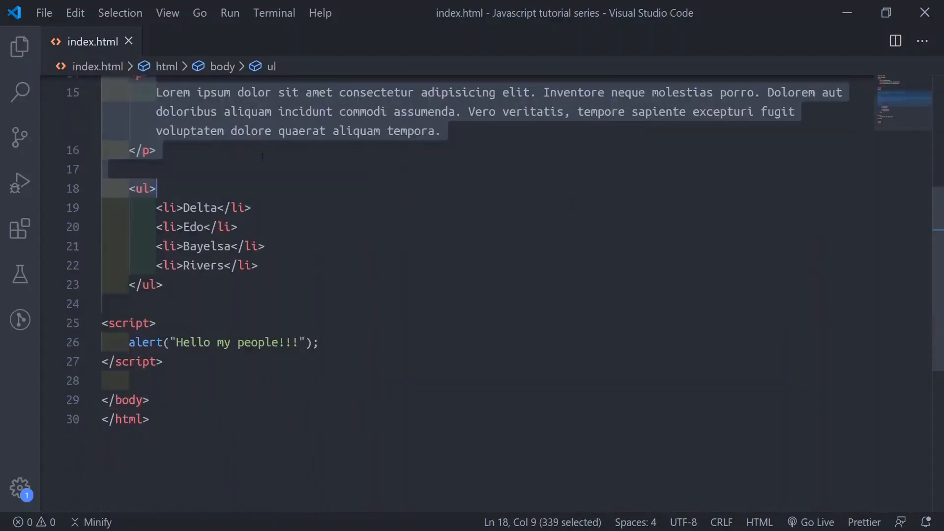
mouse_move(331, 270)
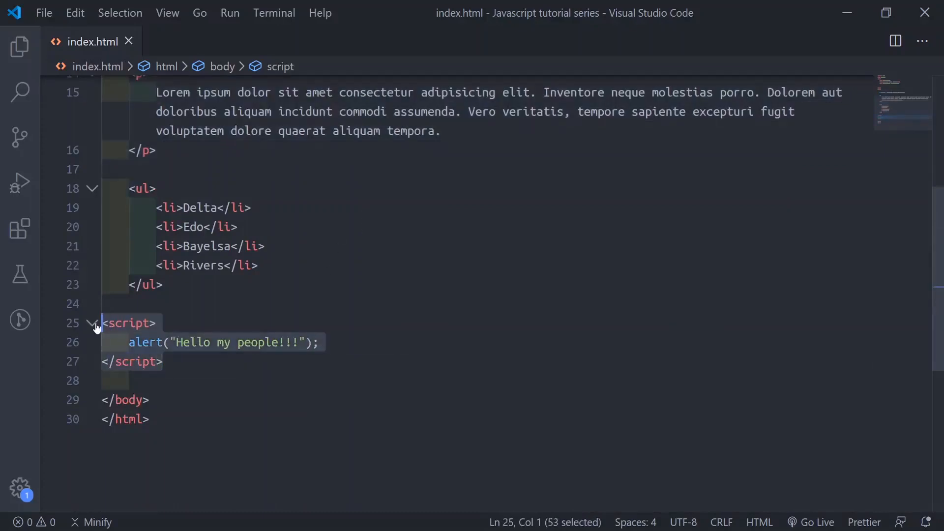
key(Delete)
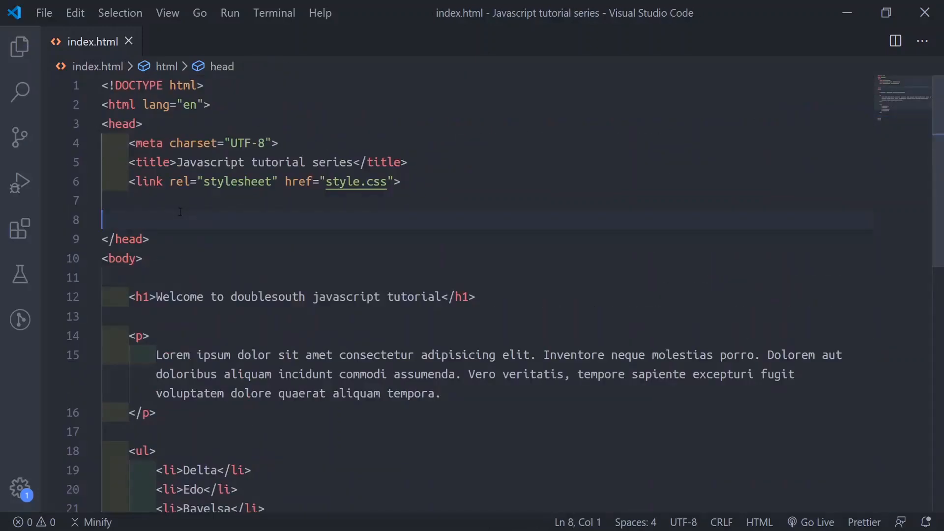
text(<script>\n    alert("Hello my people!!!");\n</script>)
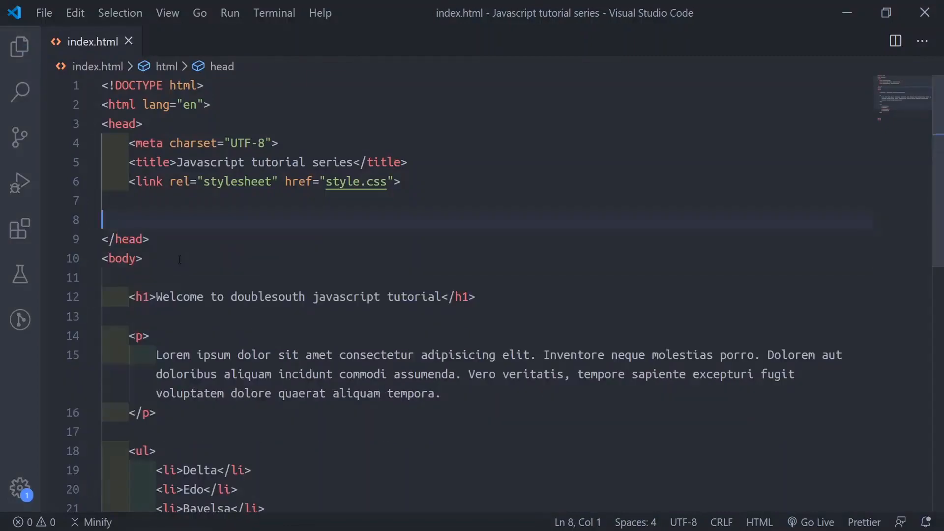
scroll(down, 3)
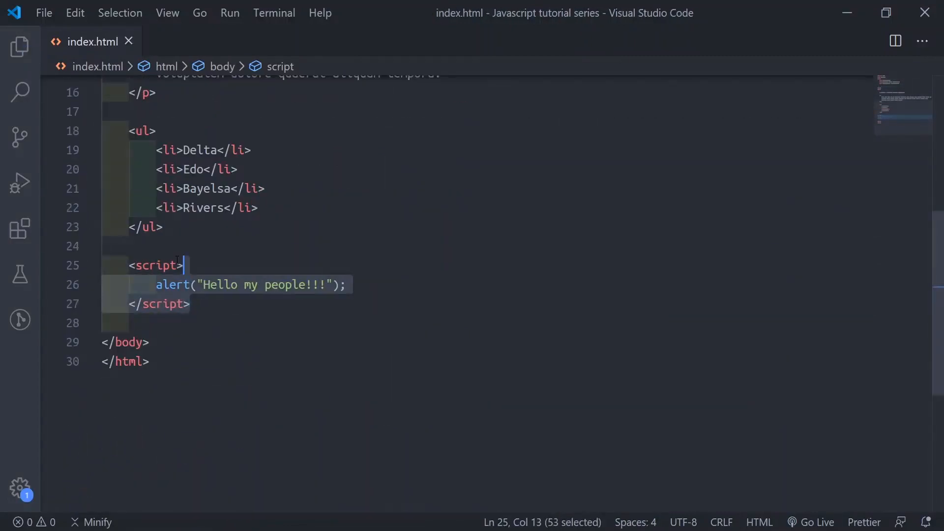
click(183, 266)
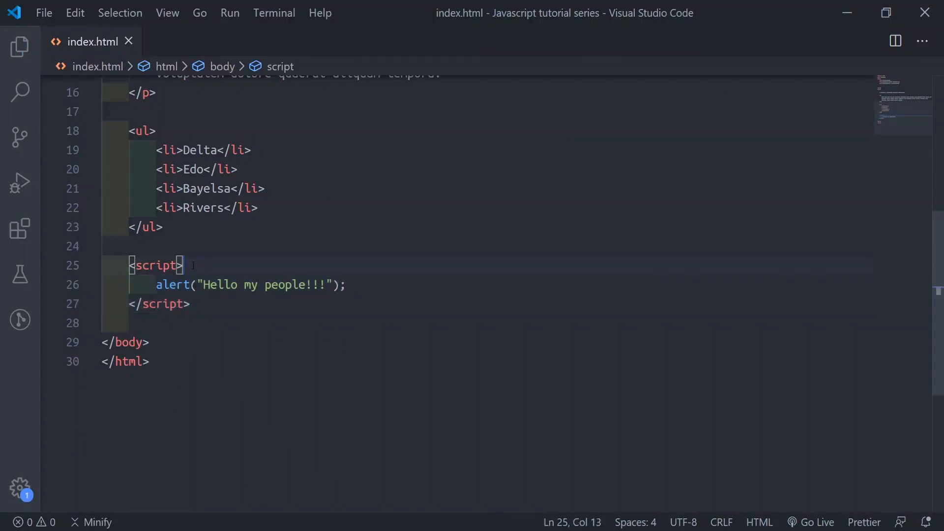
click(144, 227)
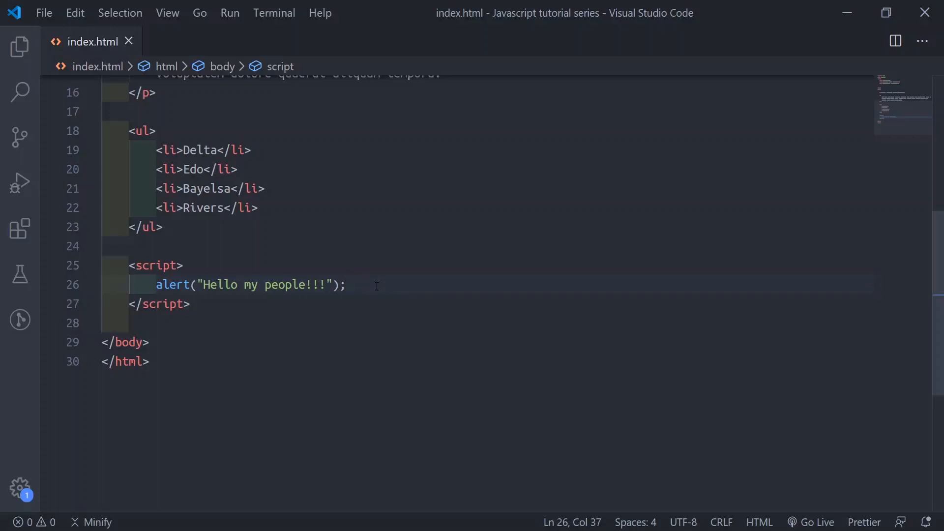
mouse_move(355, 285)
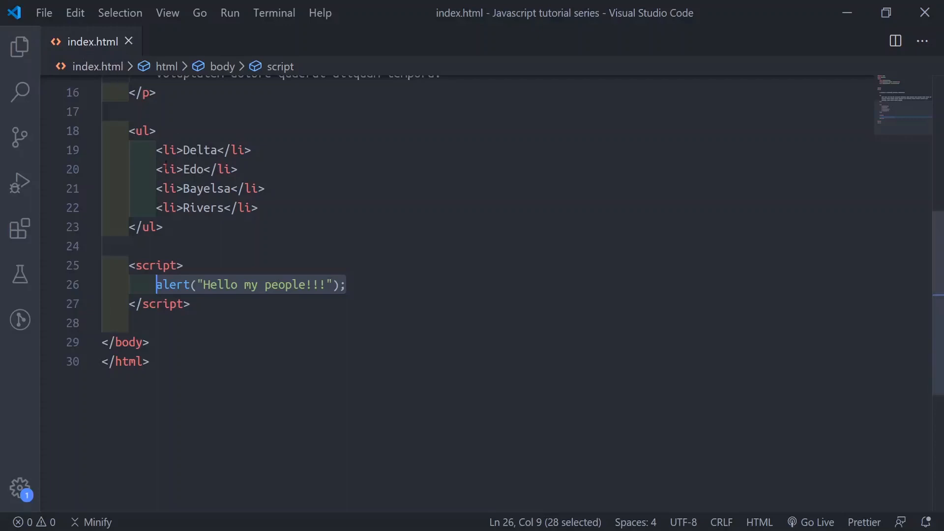
scroll(up, 3)
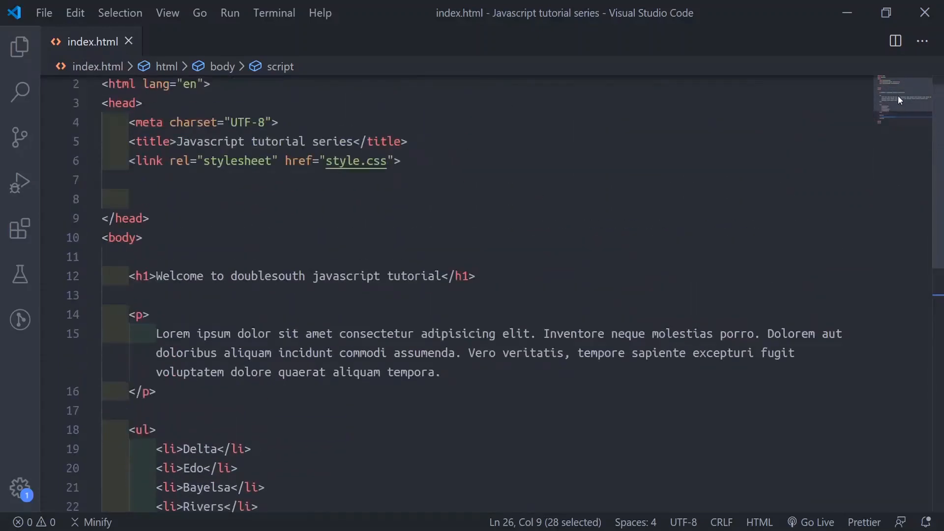
scroll(up, 3)
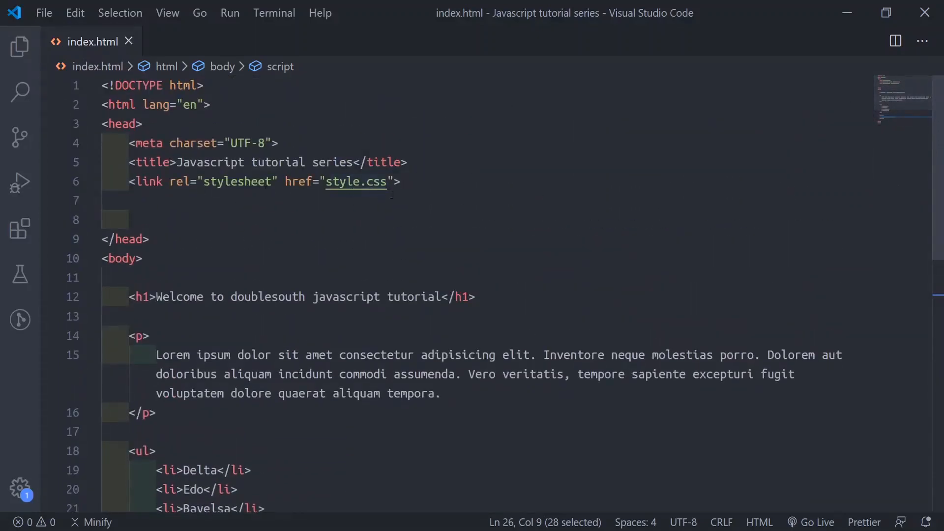
click(129, 220)
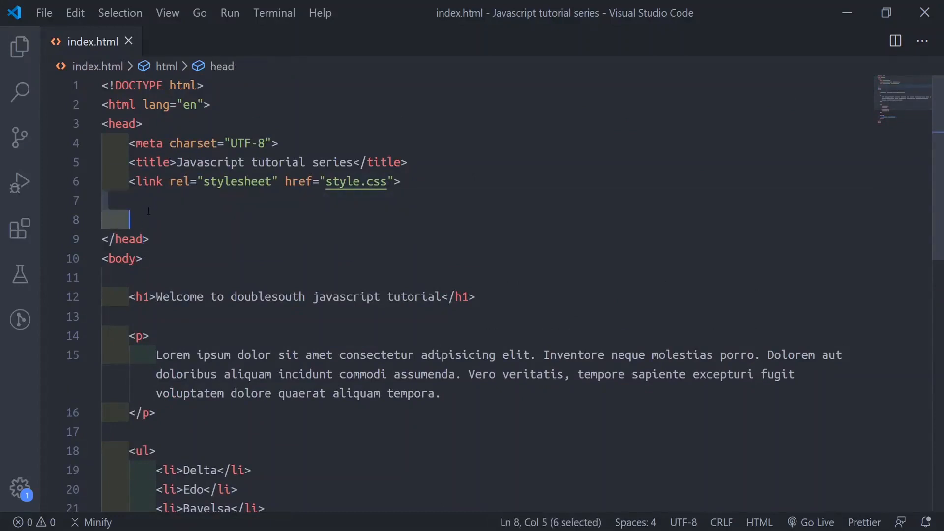
click(167, 220)
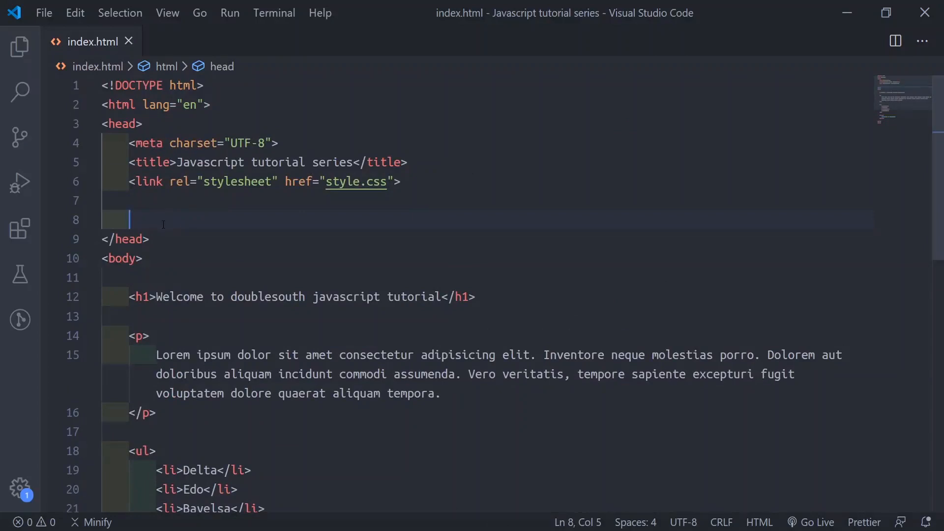
mouse_move(228, 249)
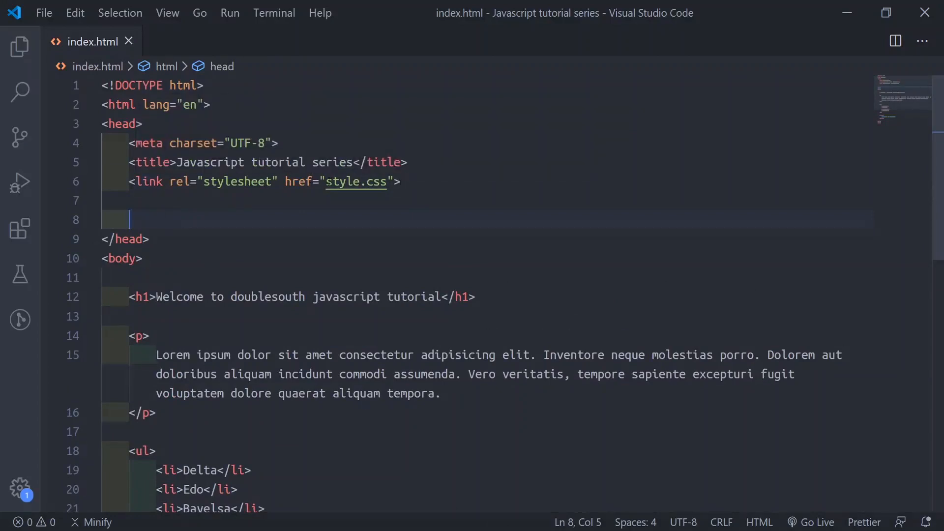
double_click(355, 181)
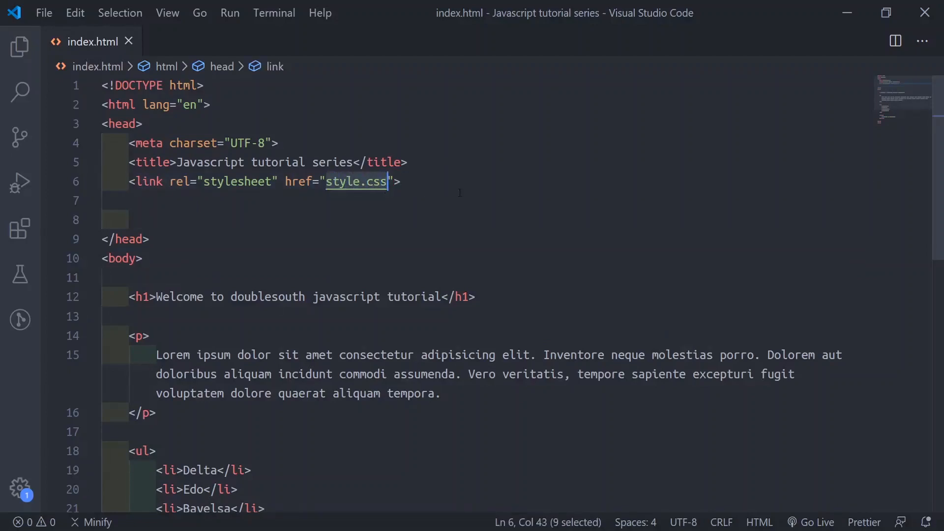
scroll(down, 3)
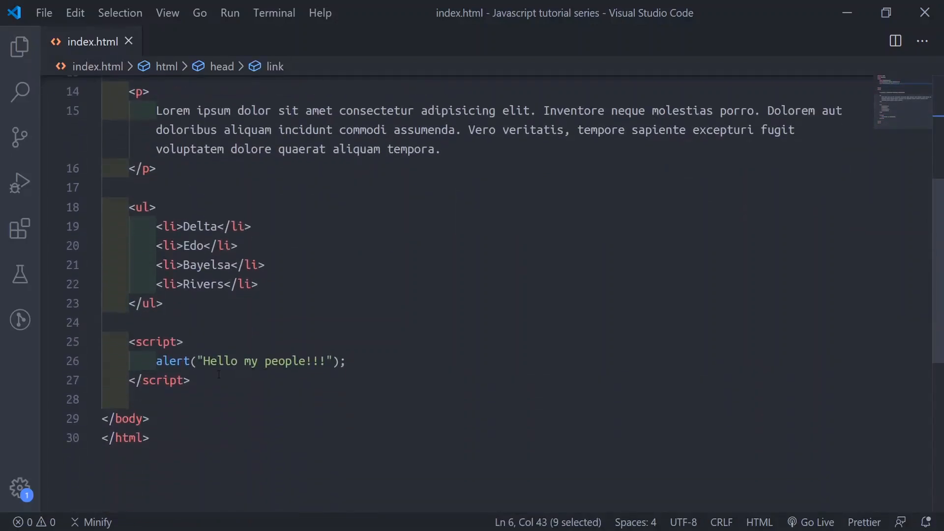
Step: Create myscript.js in the Explorer, hide the sidebar, and return to index.html
click(20, 47)
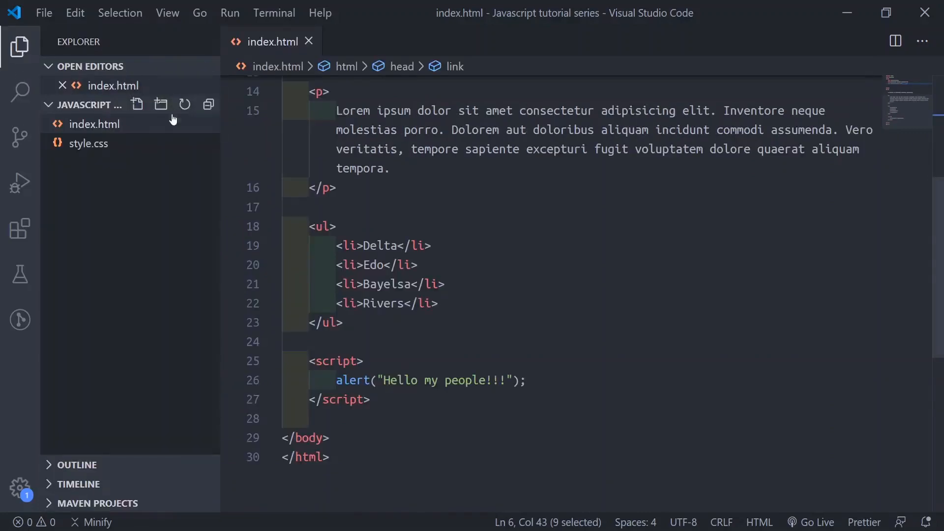
click(137, 104)
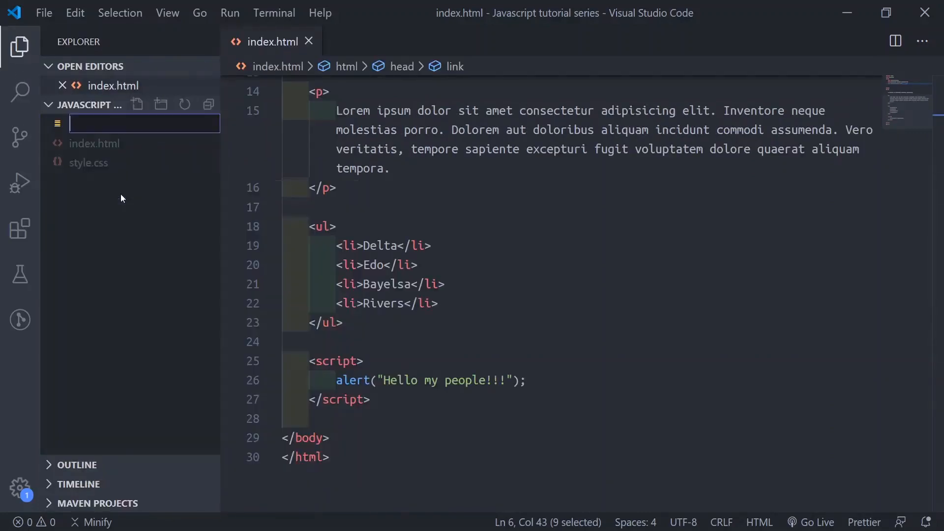
text(m)
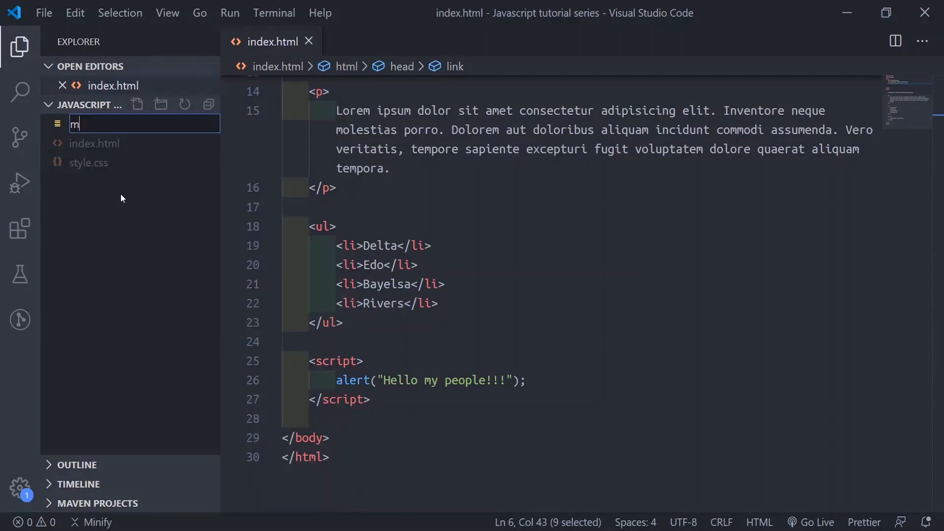
text(yscr)
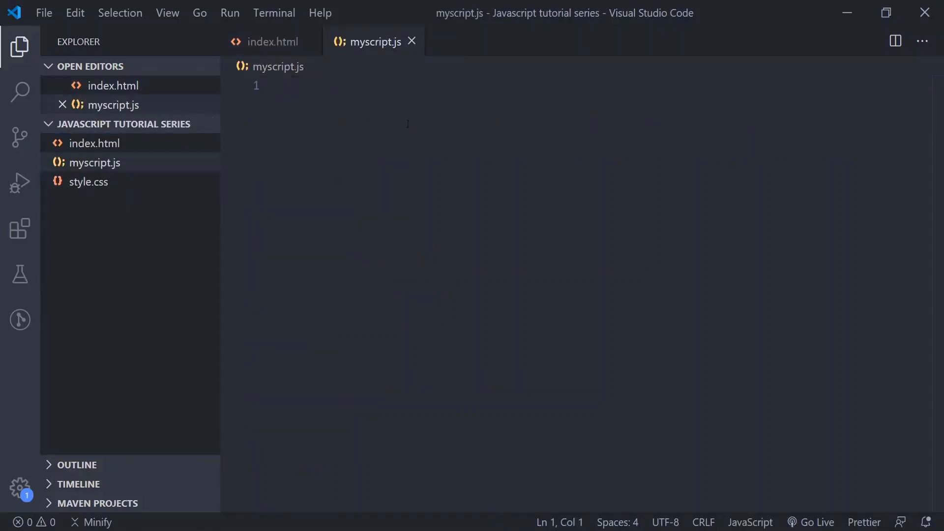
click(20, 47)
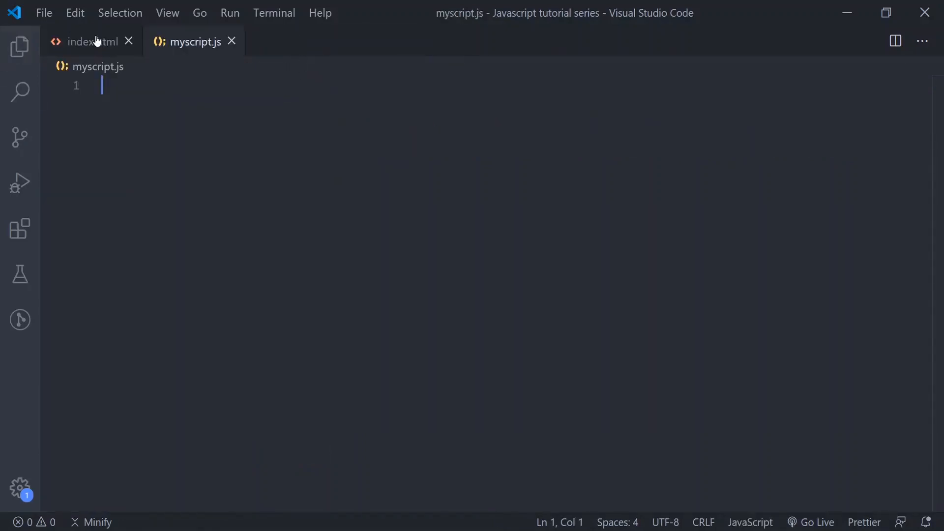
click(93, 42)
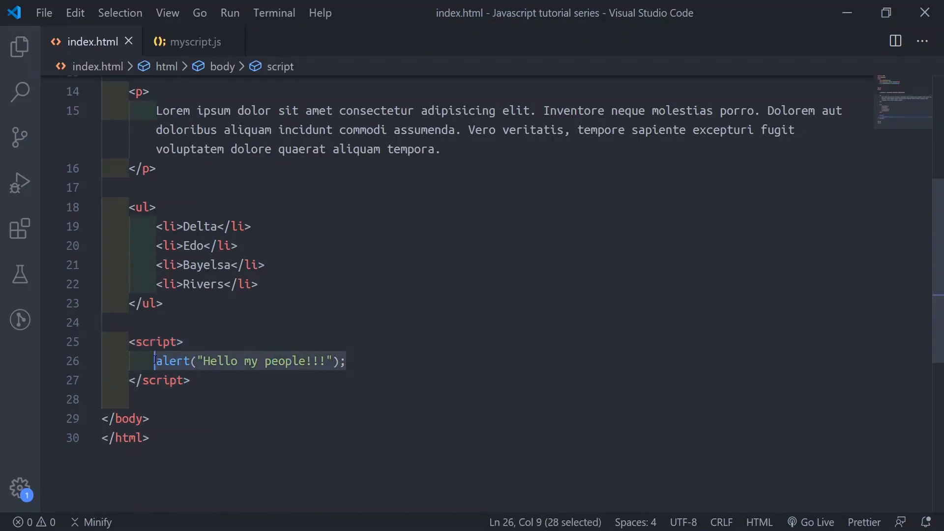
Step: Move alert("Hello my people!!!"); into myscript.js, comparing both tabs
click(195, 40)
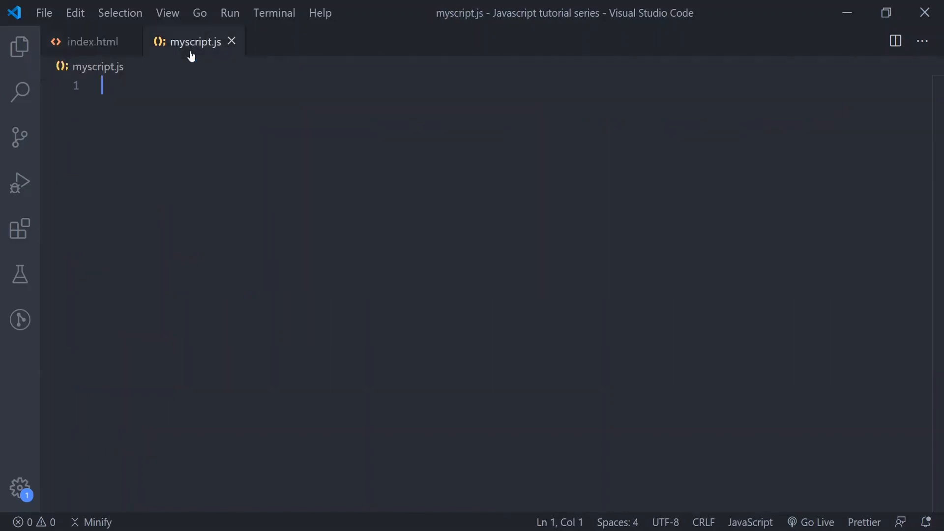
text(alert("Hello my people!!!");)
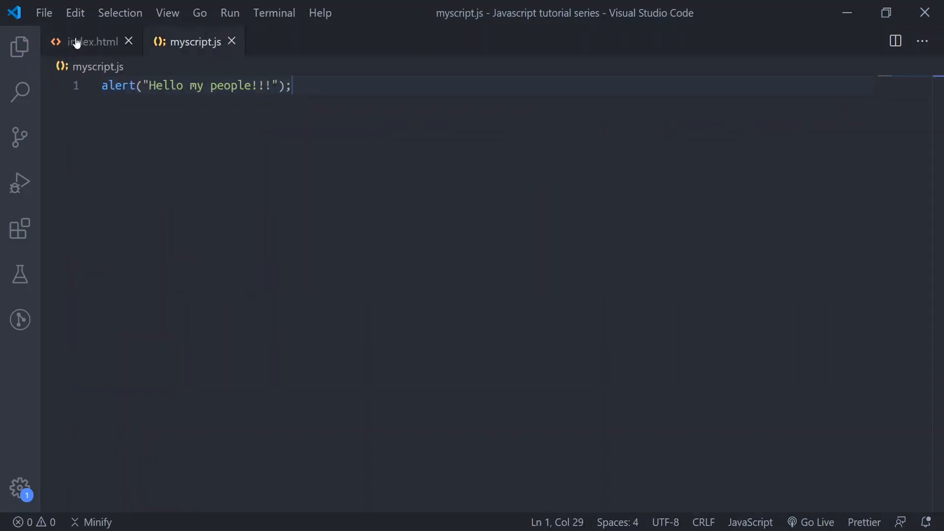
click(93, 41)
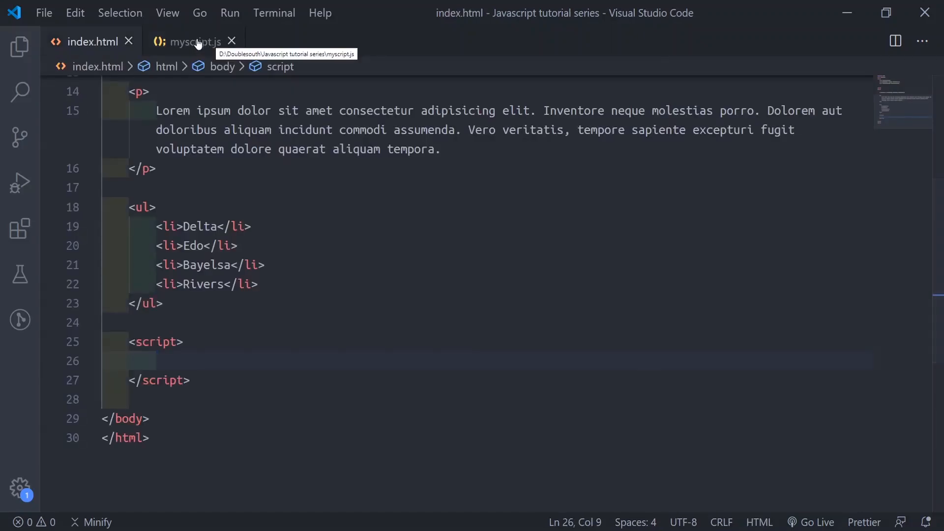
click(193, 41)
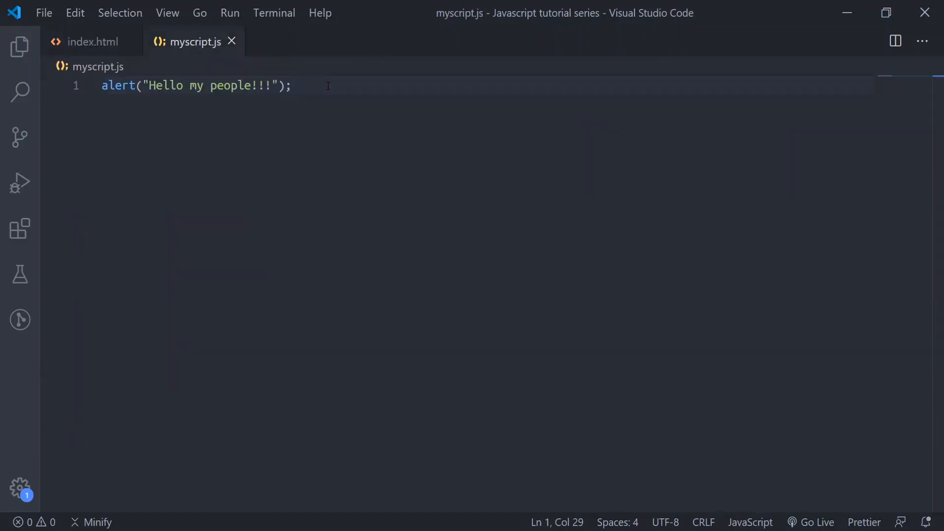
mouse_move(83, 113)
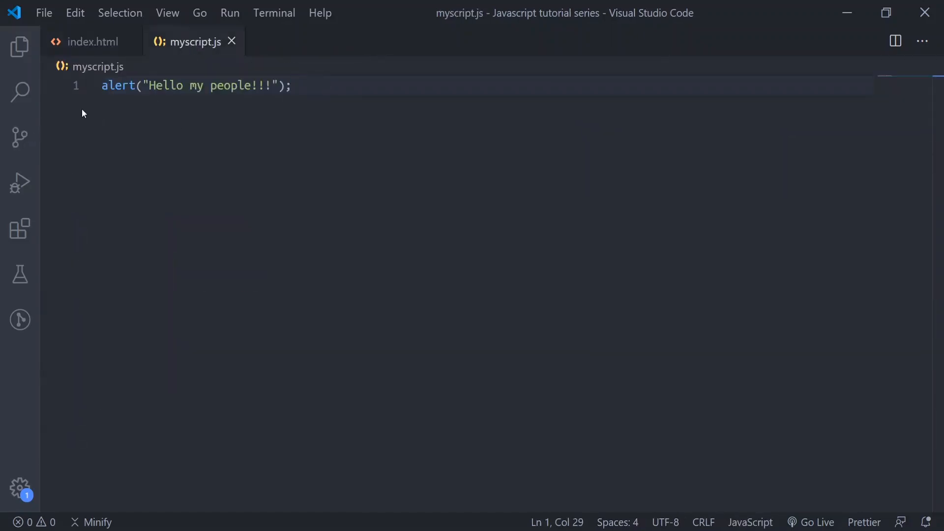
mouse_move(93, 42)
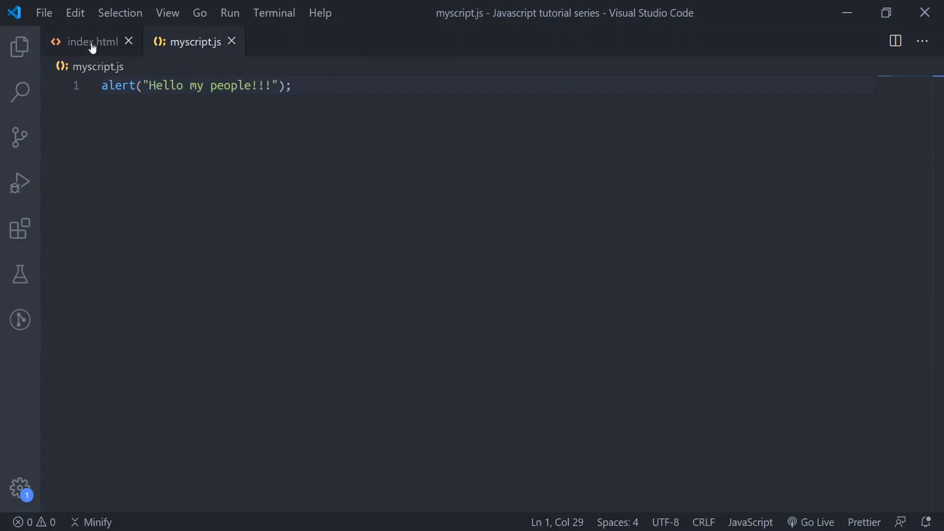
click(93, 41)
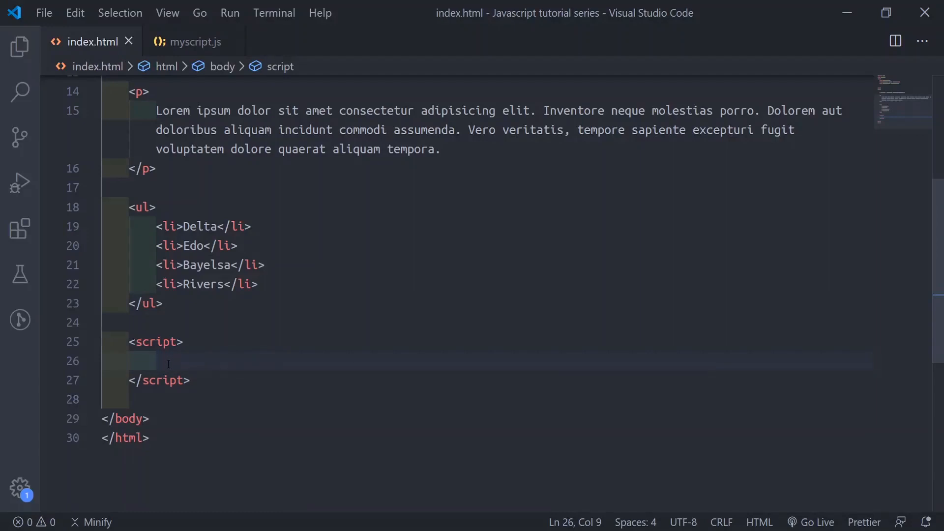
mouse_move(220, 360)
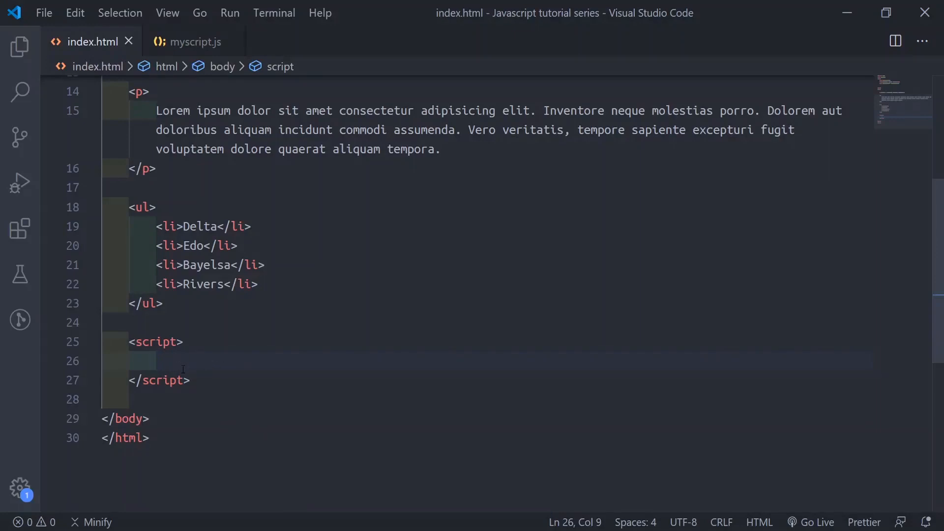
mouse_move(203, 66)
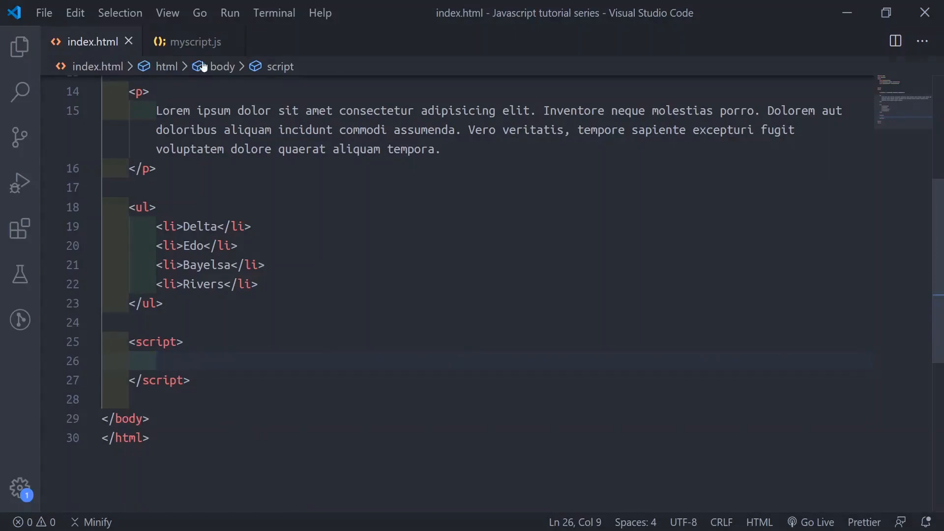
click(194, 41)
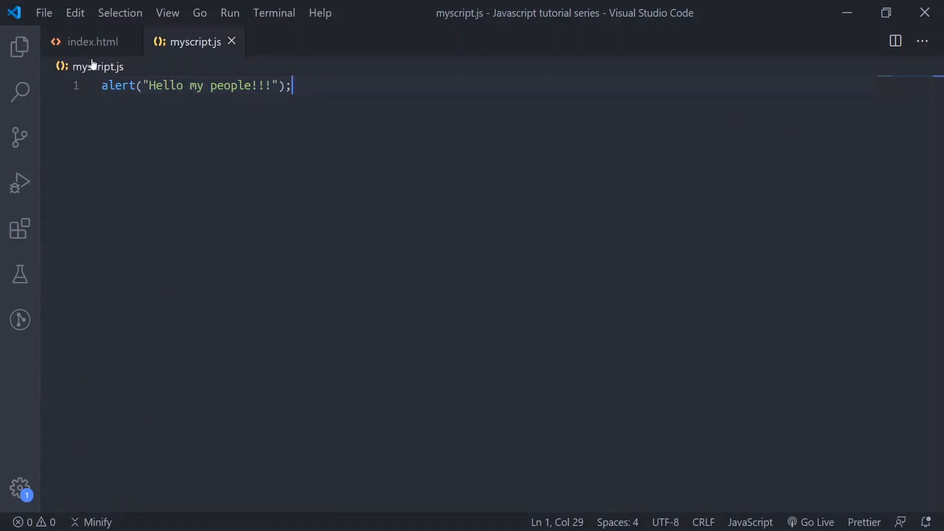
click(94, 41)
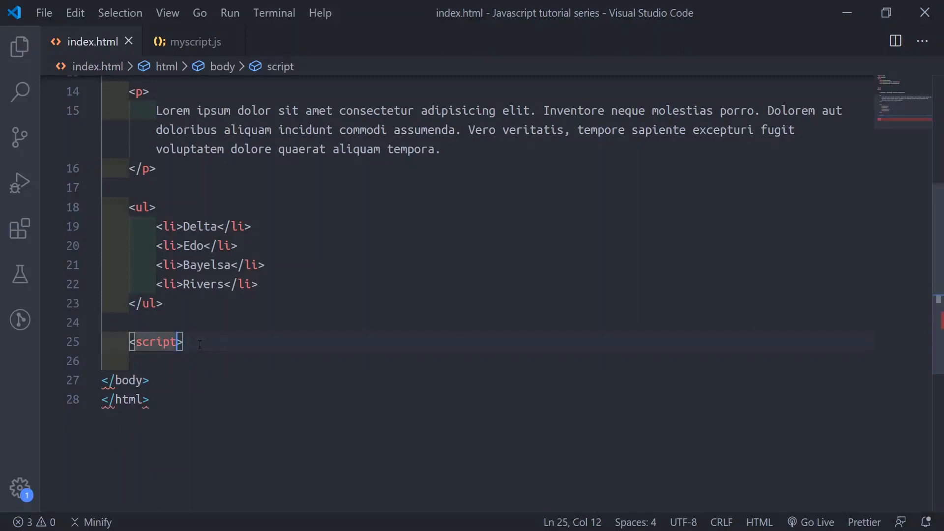
Step: Collapse the script tag to one line with src="myscript.js", verifying the file name in Explorer
text(alert("Hello my people!!!");)
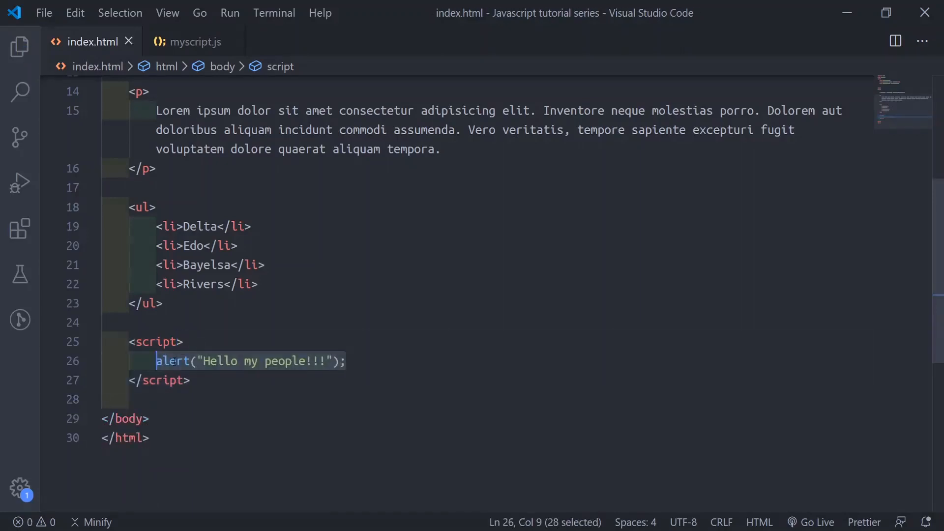
click(129, 380)
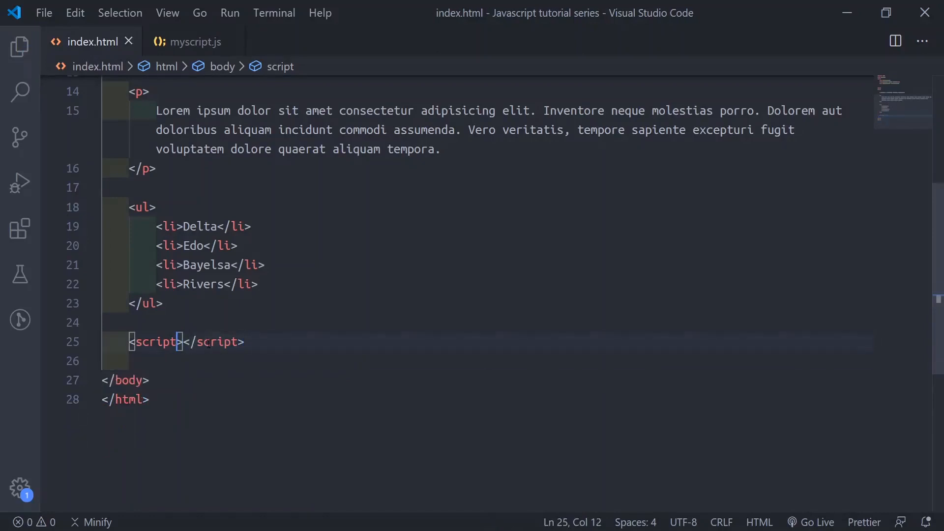
text(s)
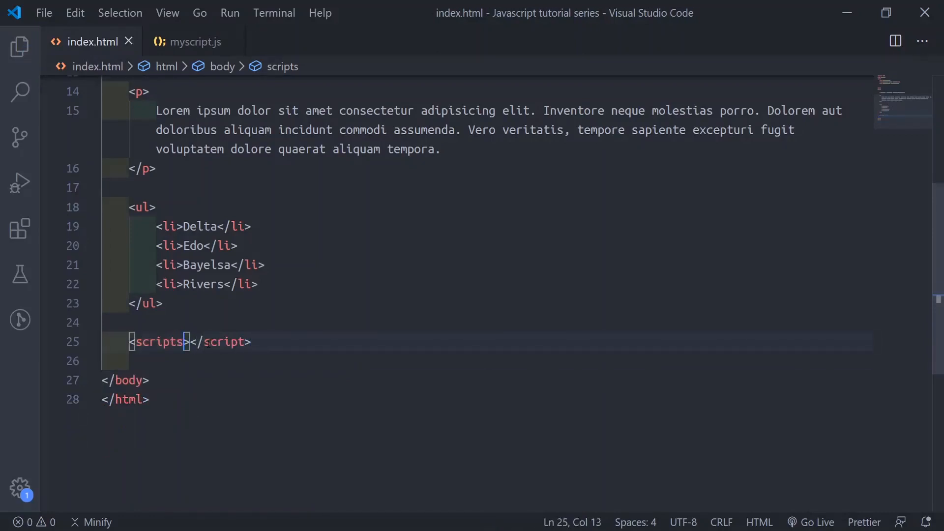
text(src=")
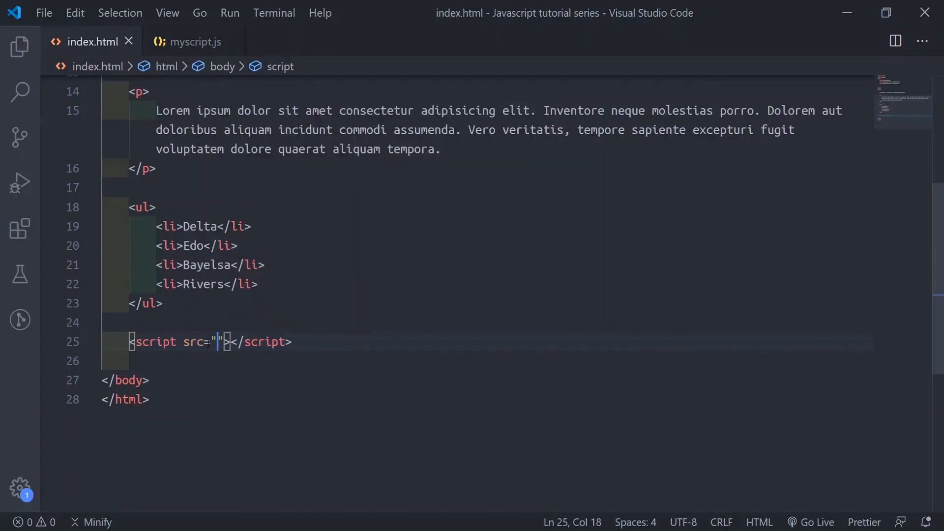
mouse_move(193, 42)
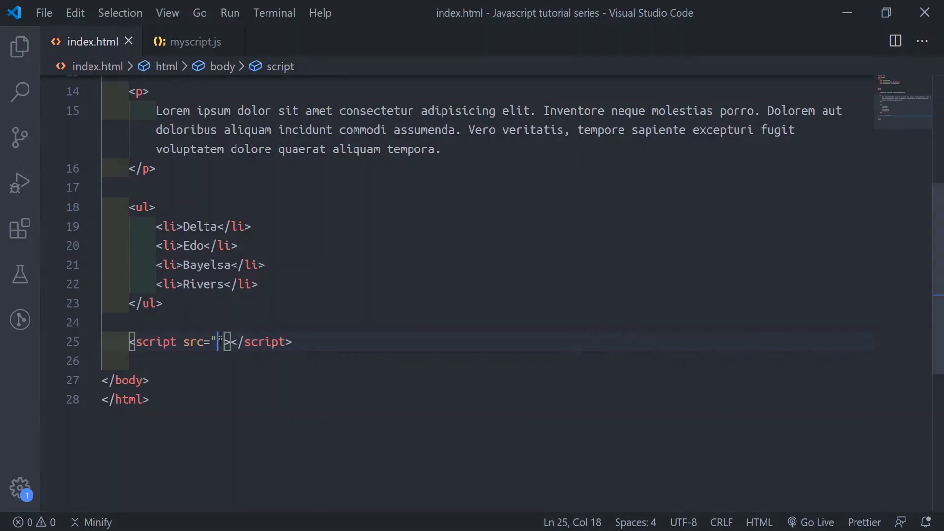
text(myscript.js)
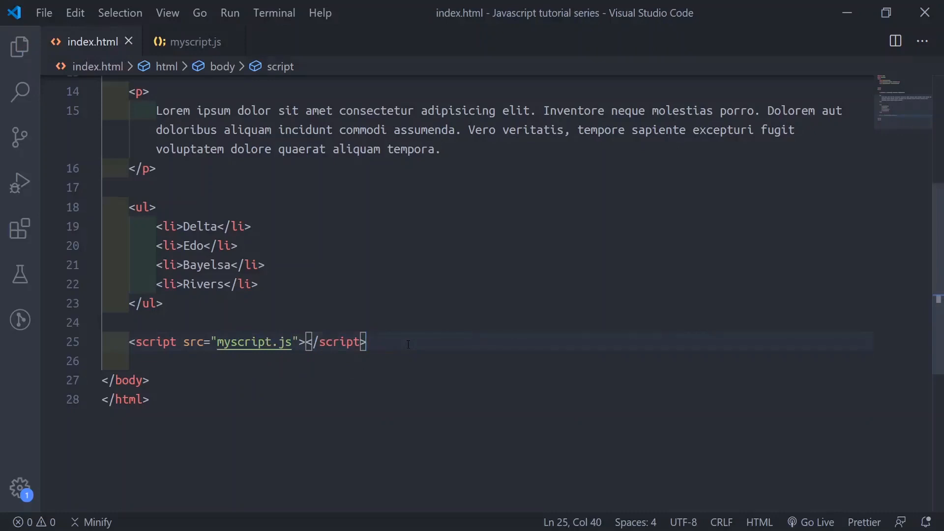
click(20, 47)
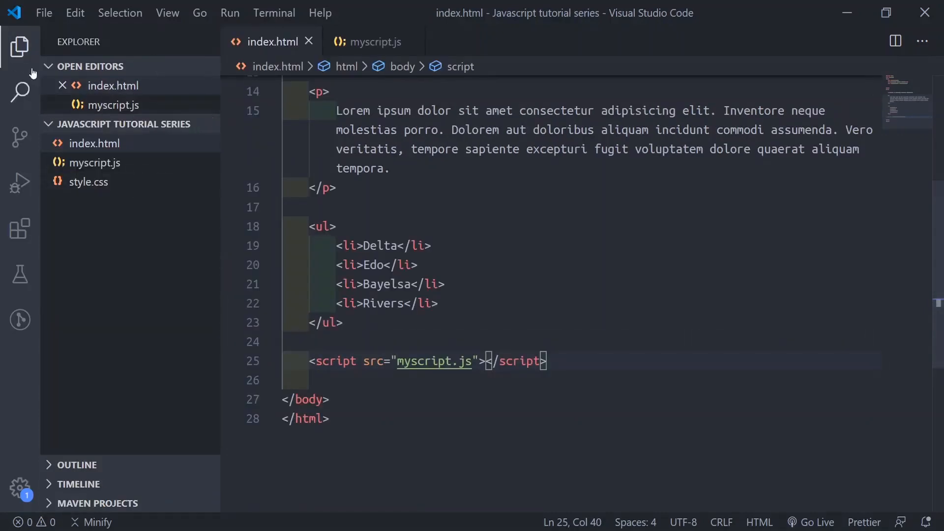
click(20, 47)
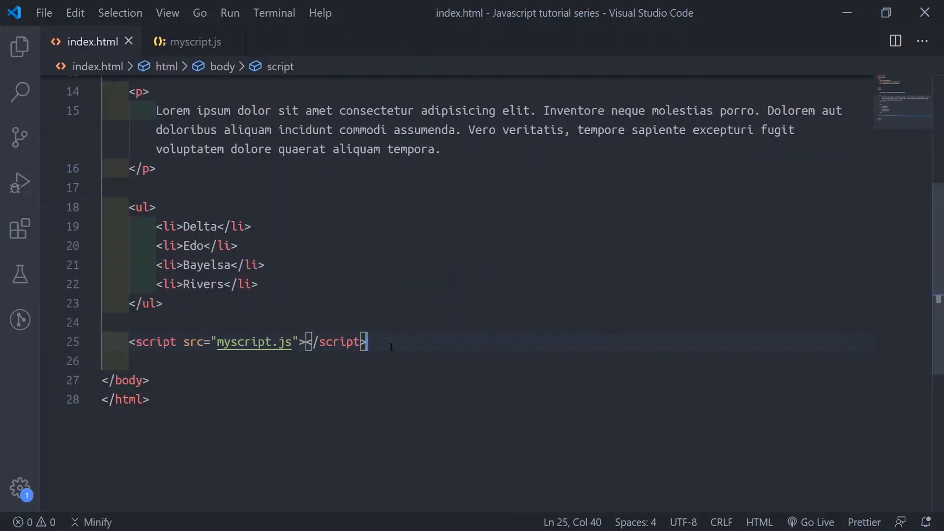
mouse_move(239, 491)
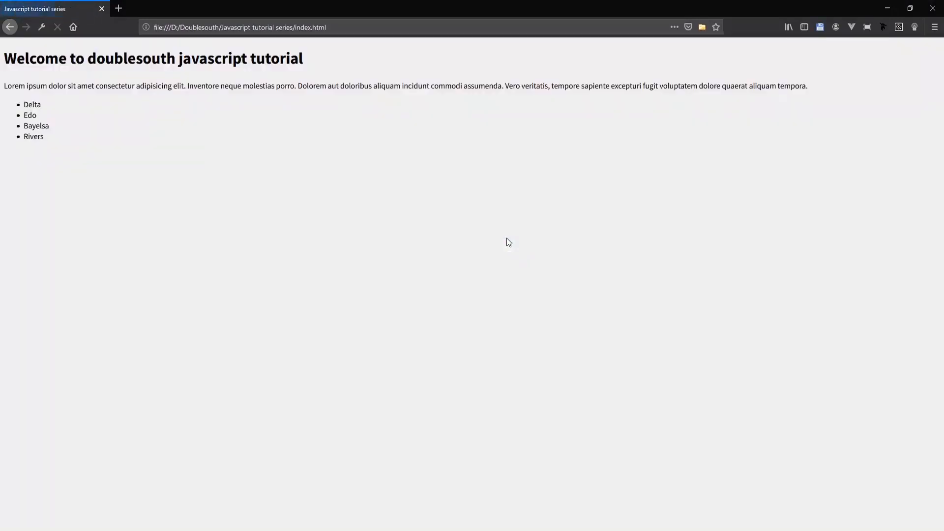
click(57, 27)
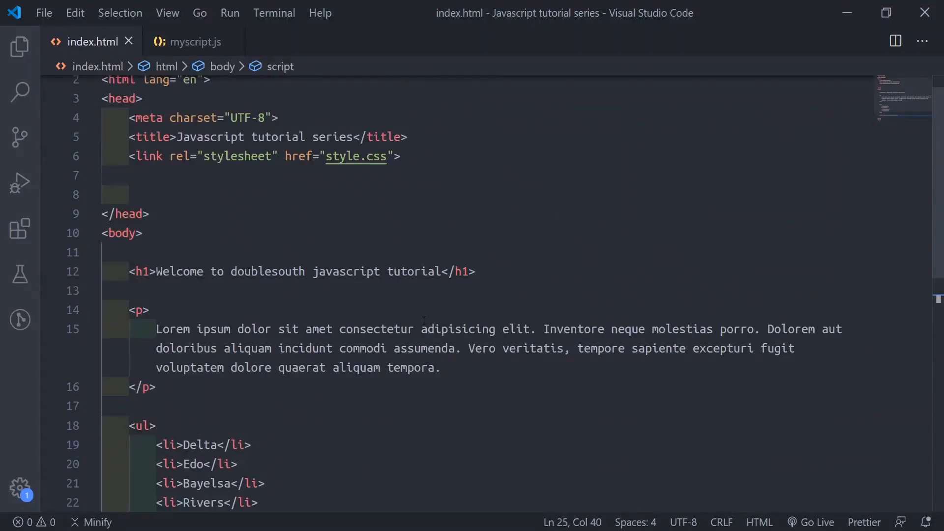
scroll(down, 3)
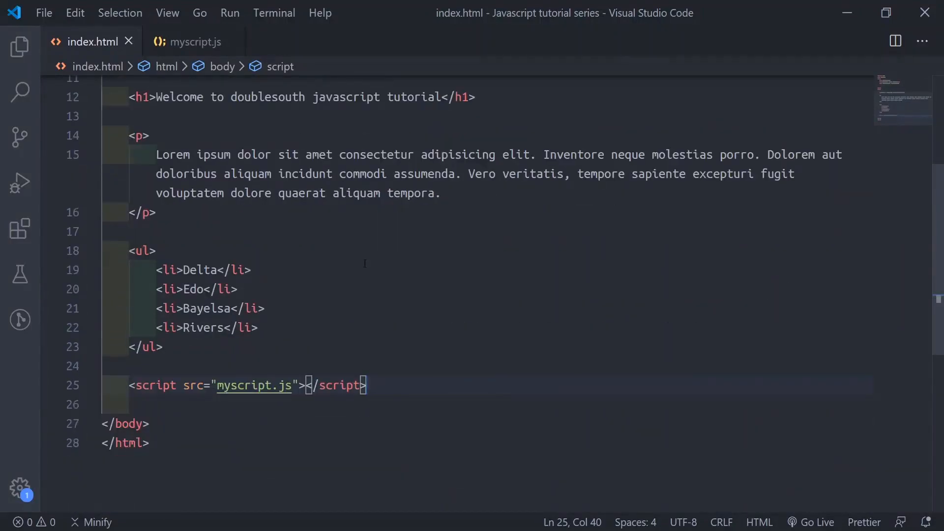
click(196, 41)
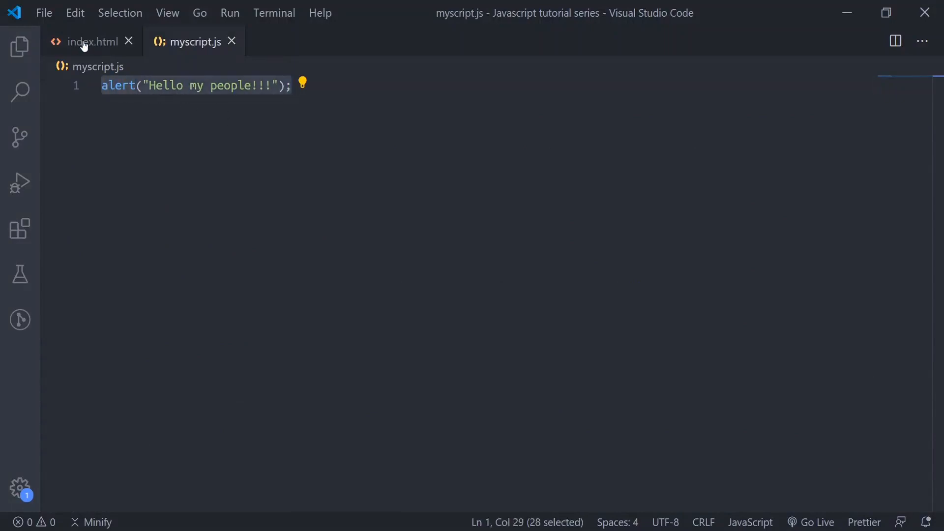
click(92, 41)
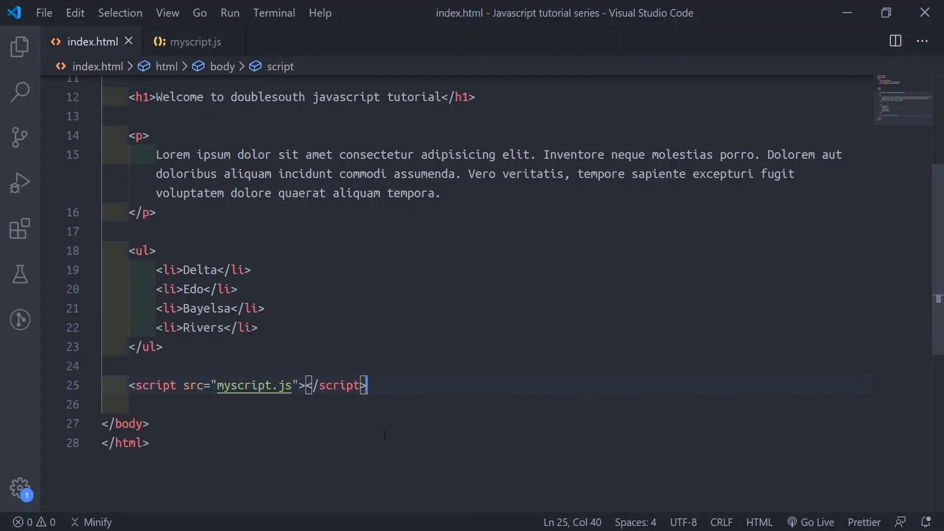